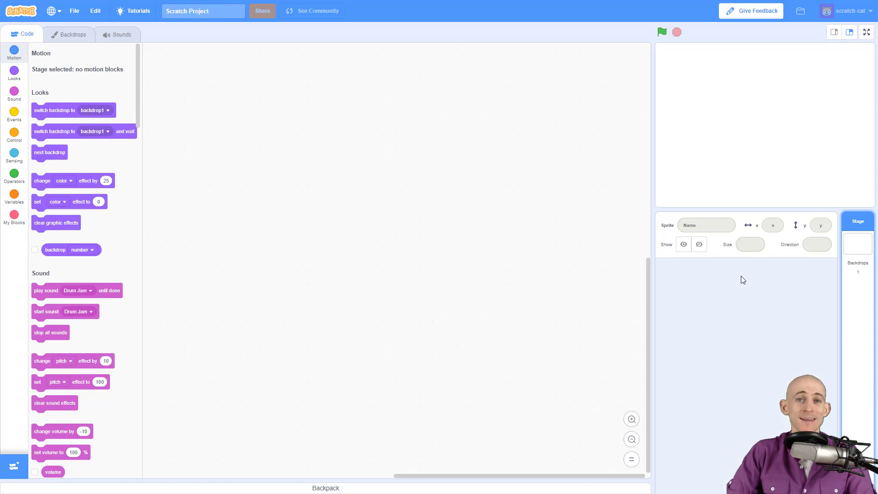
pyautogui.moveTo(852, 235)
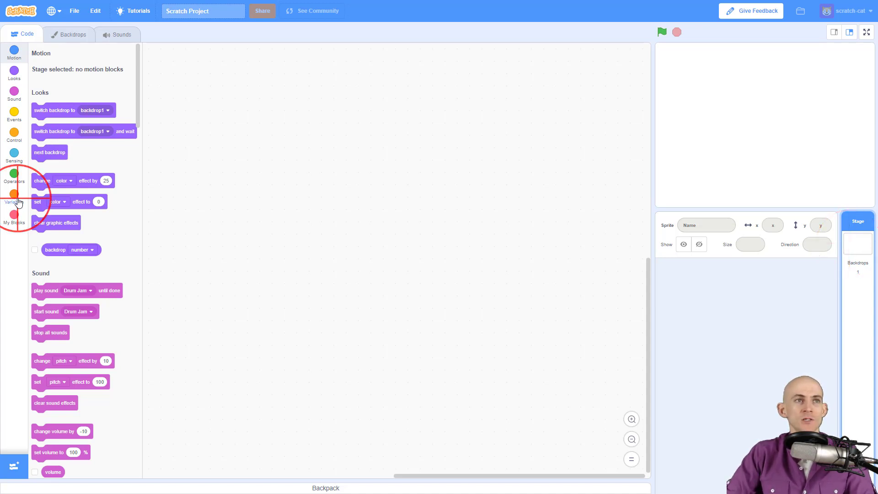
# Create a new variable named Song number from the Variables category.
pyautogui.click(13, 194)
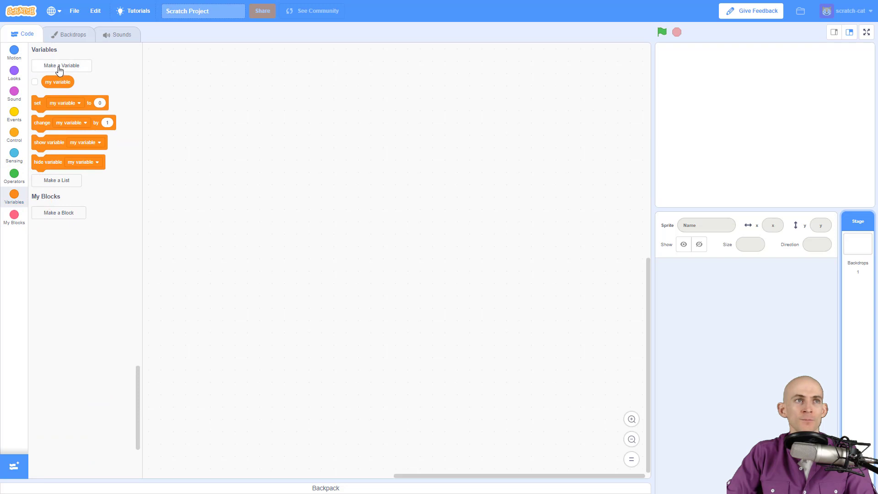
pyautogui.click(62, 66)
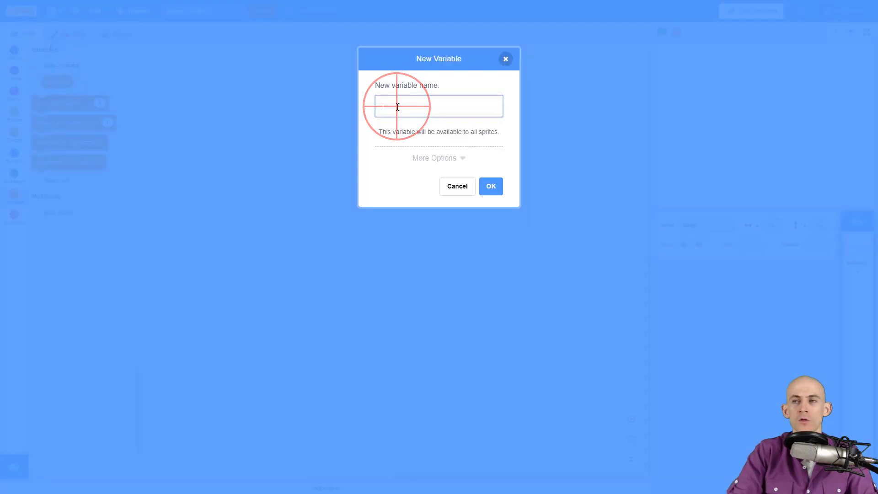
pyautogui.write('Song numb')
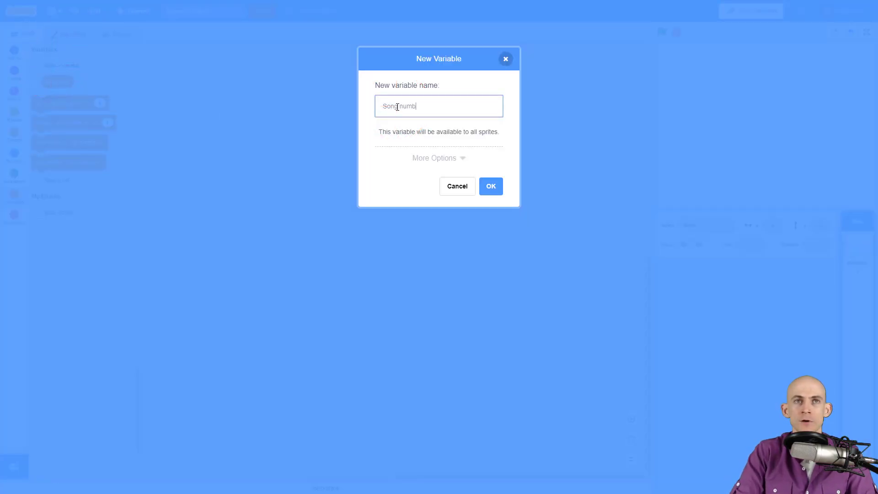
pyautogui.click(490, 186)
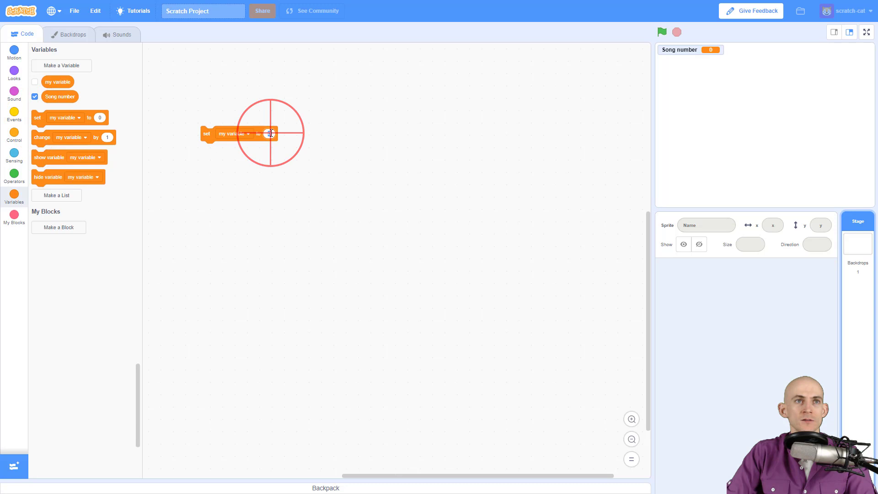
# Build a green-flag script that sets Song number to 1 and then broadcasts a message.
pyautogui.click(233, 134)
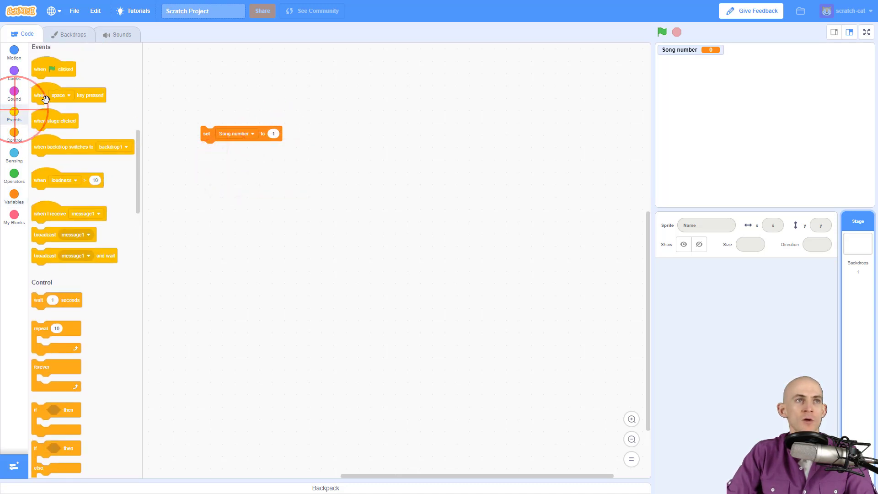
pyautogui.moveTo(53, 69); pyautogui.dragTo(231, 114)
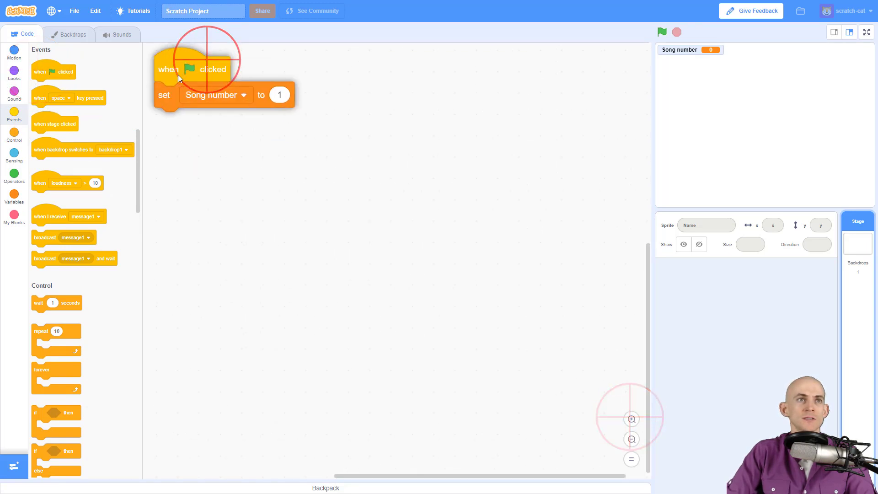
pyautogui.moveTo(190, 69); pyautogui.dragTo(282, 181)
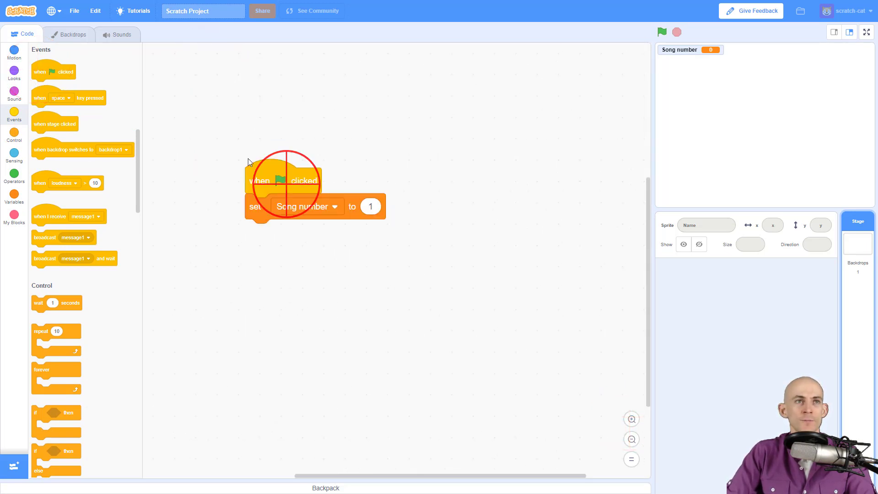
pyautogui.moveTo(283, 179); pyautogui.dragTo(185, 71)
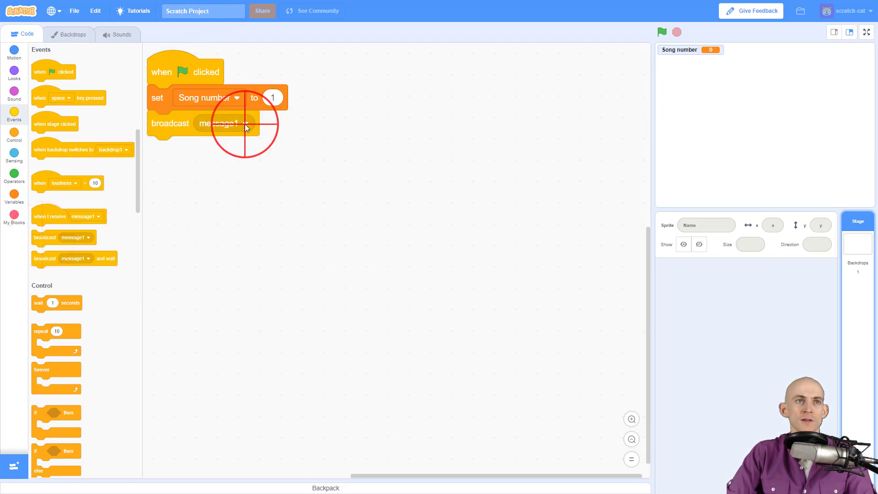
# Create a new broadcast message Play and make a when-I-receive hat listen for Play.
pyautogui.click(245, 124)
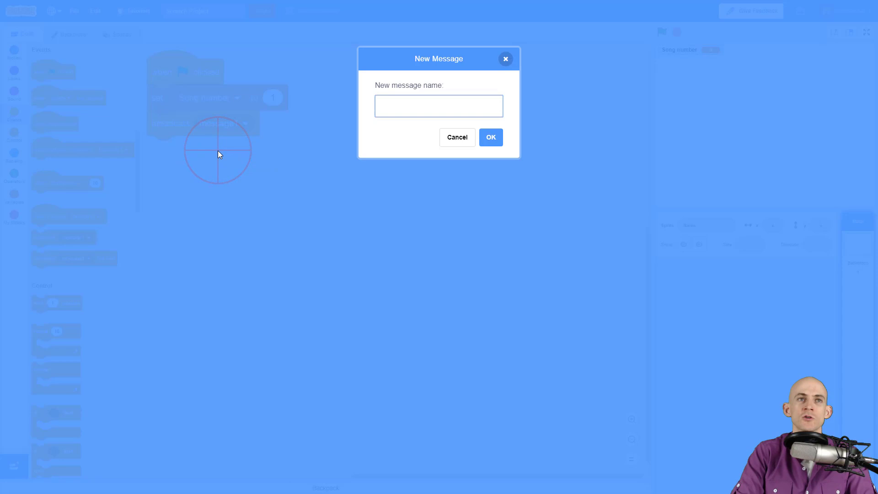
pyautogui.write('Play')
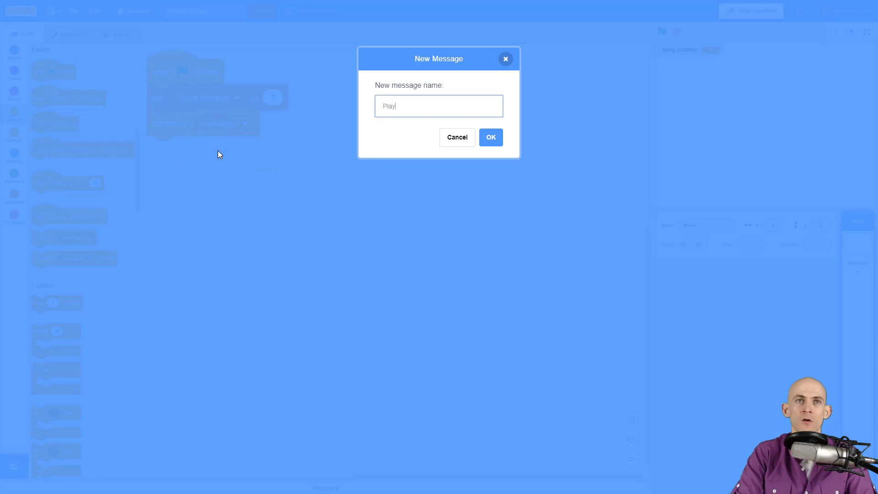
pyautogui.click(491, 137)
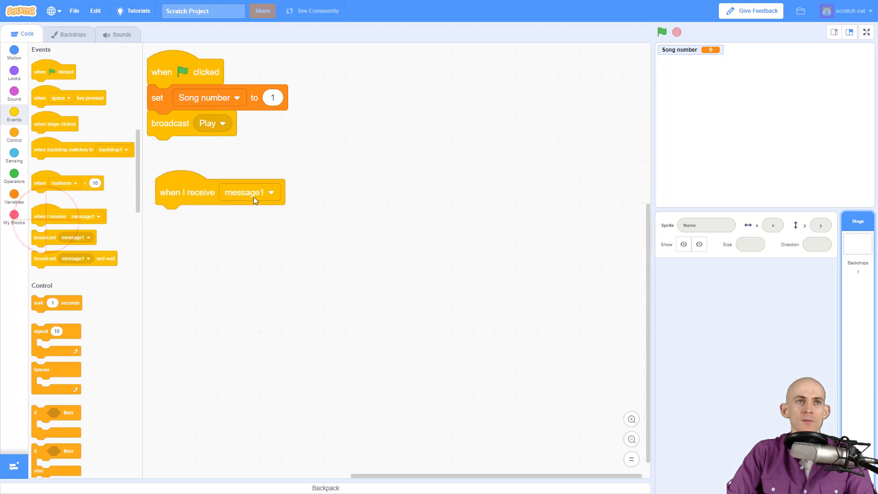
pyautogui.click(248, 192)
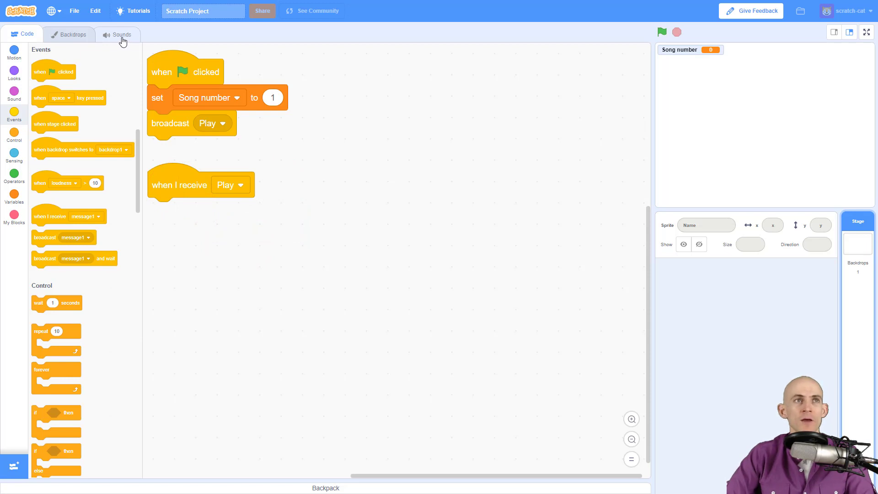
pyautogui.click(122, 33)
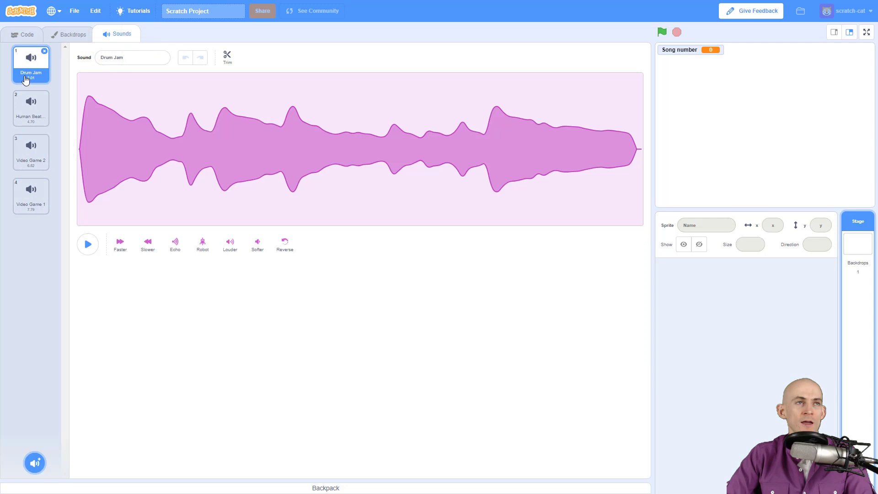
pyautogui.click(22, 34)
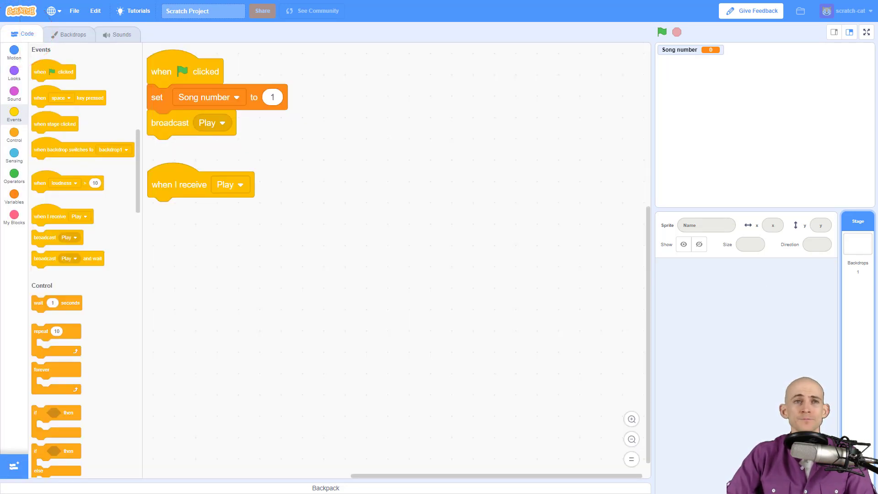
# Make the Play script stop all sounds, then repeat 4 times playing Drum Jam until done.
pyautogui.click(13, 95)
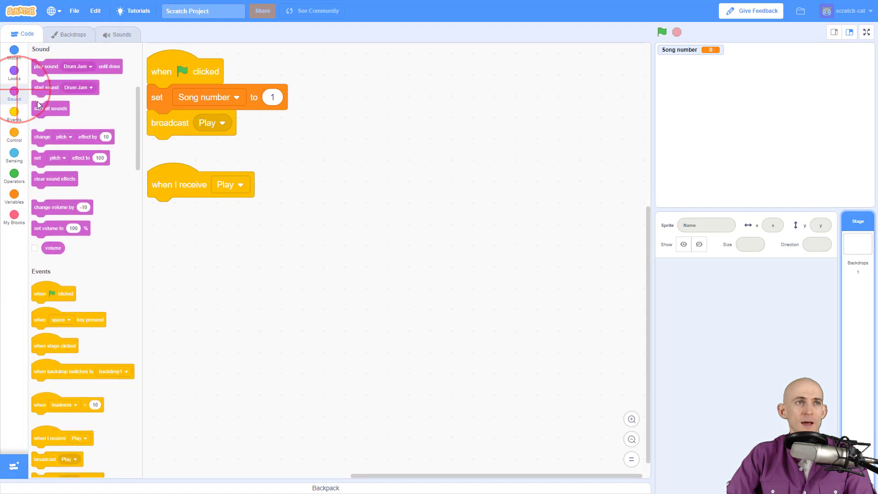
pyautogui.moveTo(50, 109); pyautogui.dragTo(179, 211)
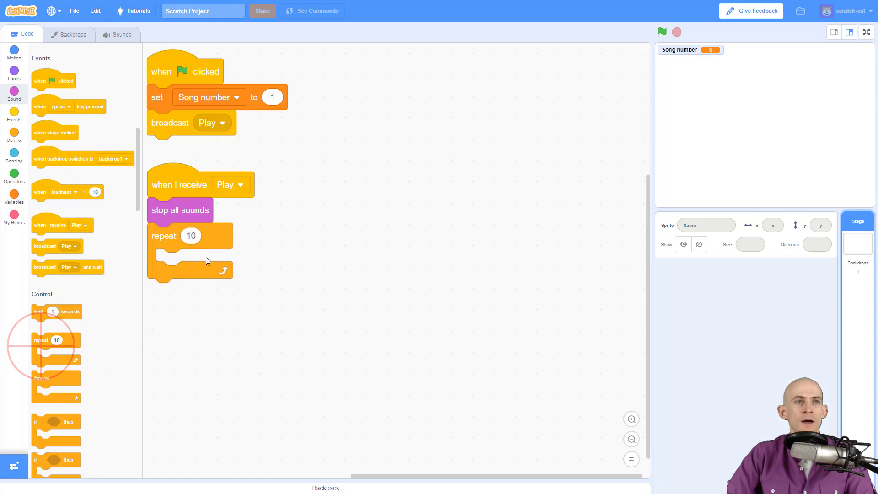
pyautogui.click(190, 235)
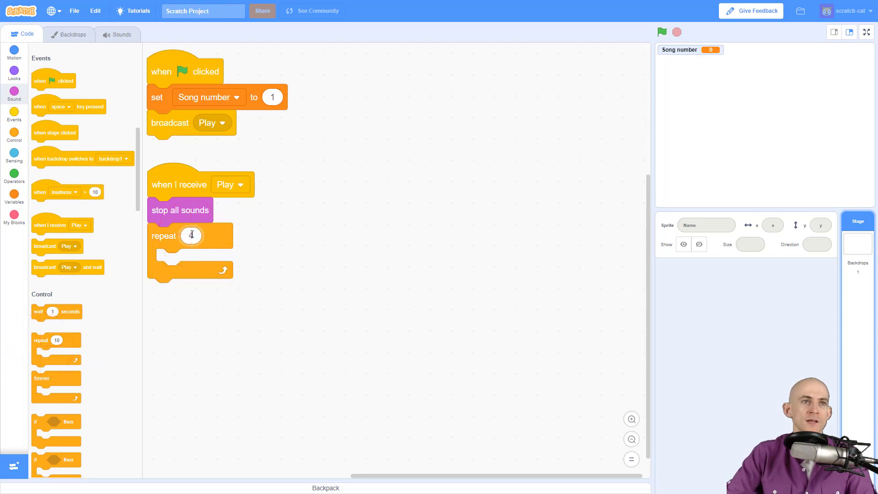
pyautogui.write('4')
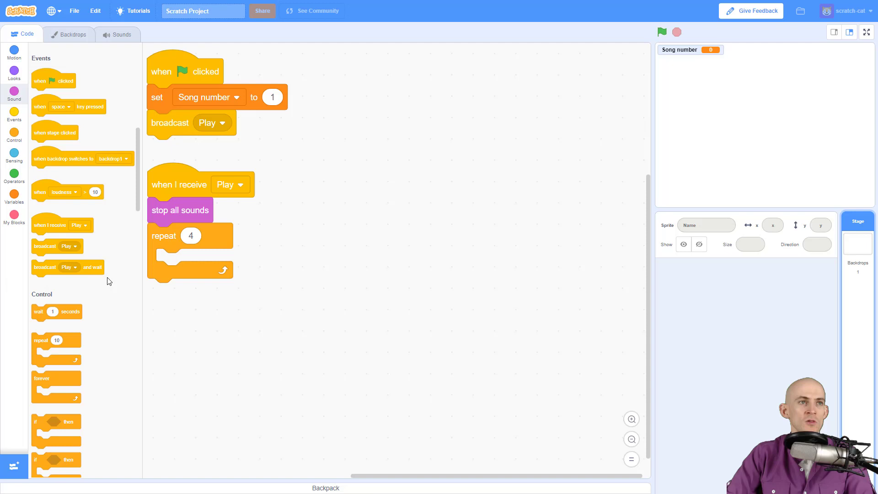
pyautogui.click(13, 71)
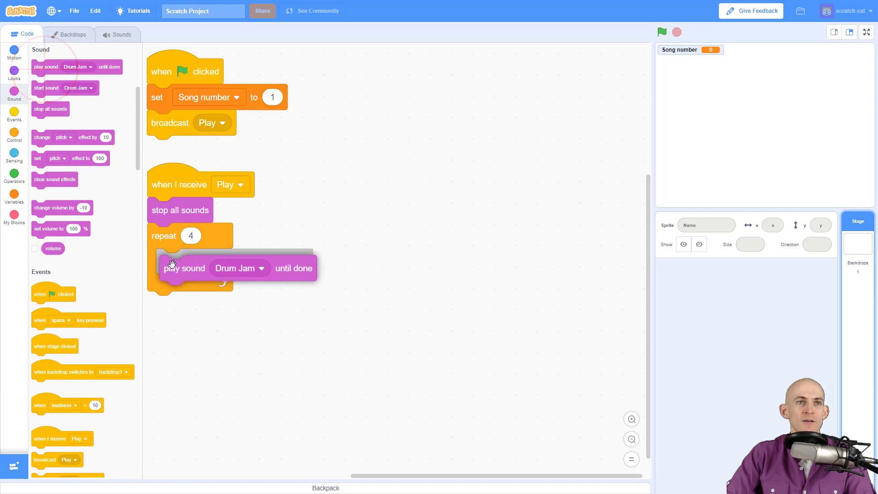
pyautogui.moveTo(185, 268); pyautogui.dragTo(180, 261)
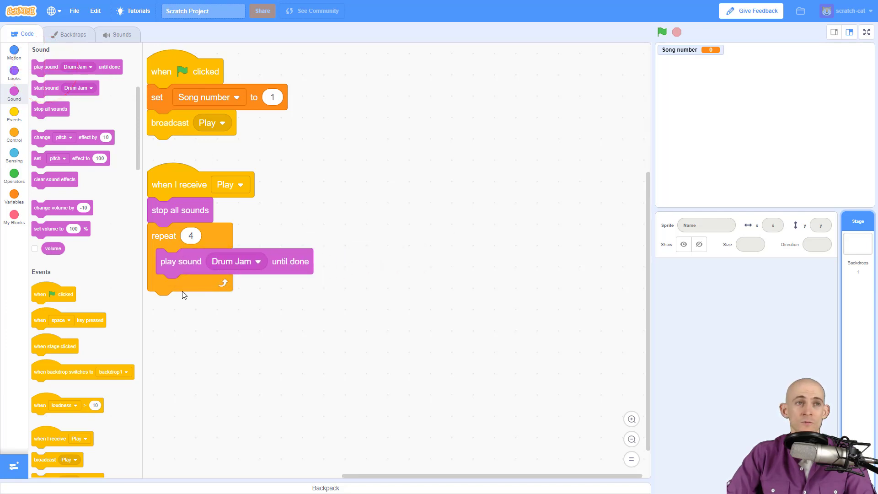
pyautogui.moveTo(275, 263)
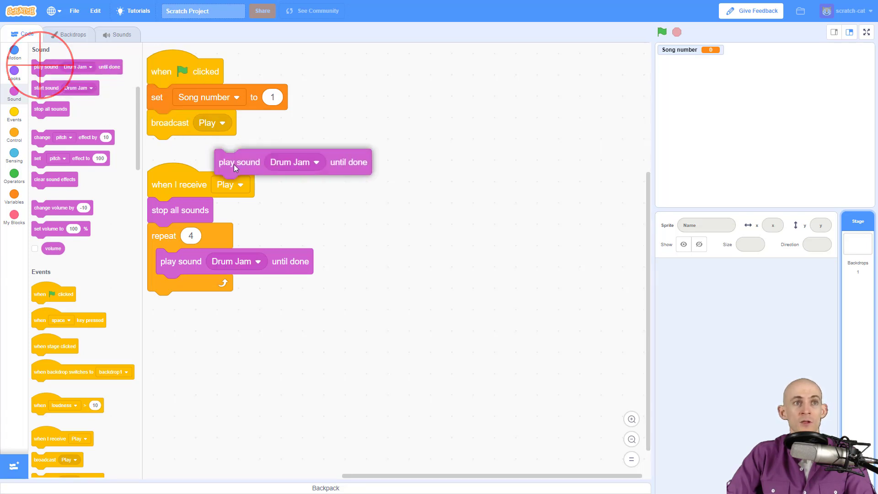
# Replace Drum Jam with the Song number variable as the sound played in the loop.
pyautogui.moveTo(238, 162); pyautogui.dragTo(67, 196)
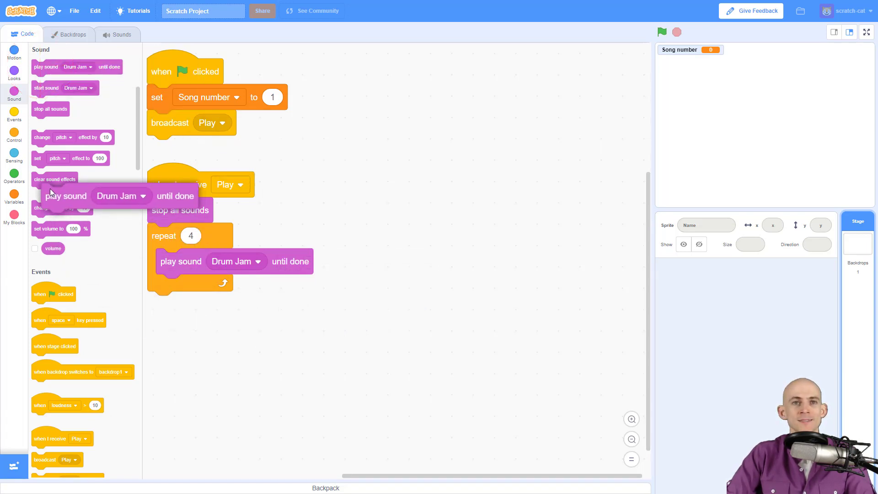
pyautogui.click(14, 191)
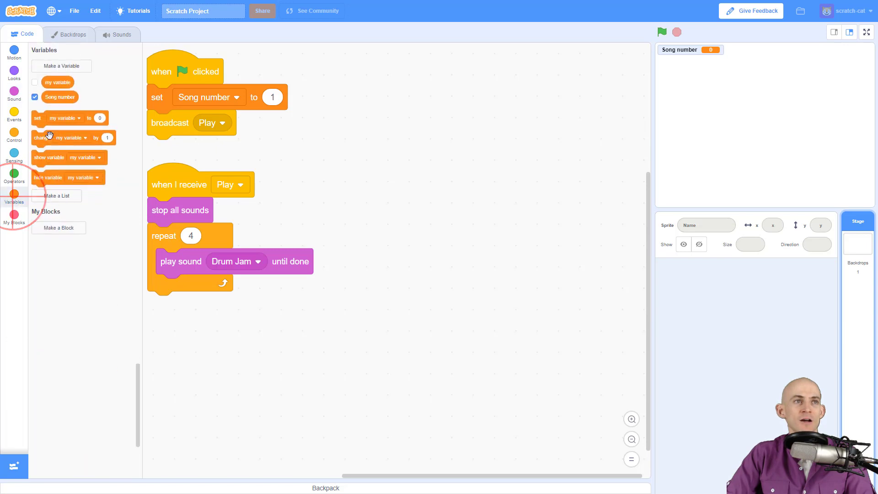
pyautogui.moveTo(61, 96); pyautogui.dragTo(326, 205)
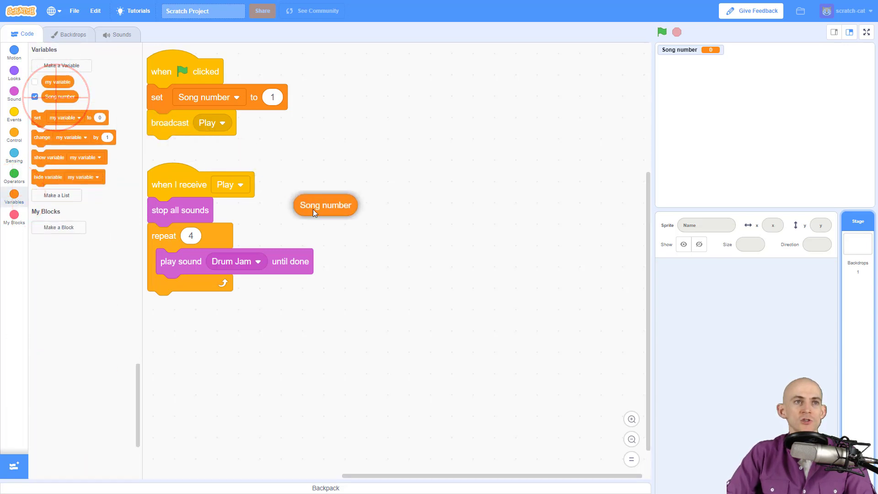
pyautogui.moveTo(325, 204); pyautogui.dragTo(237, 260)
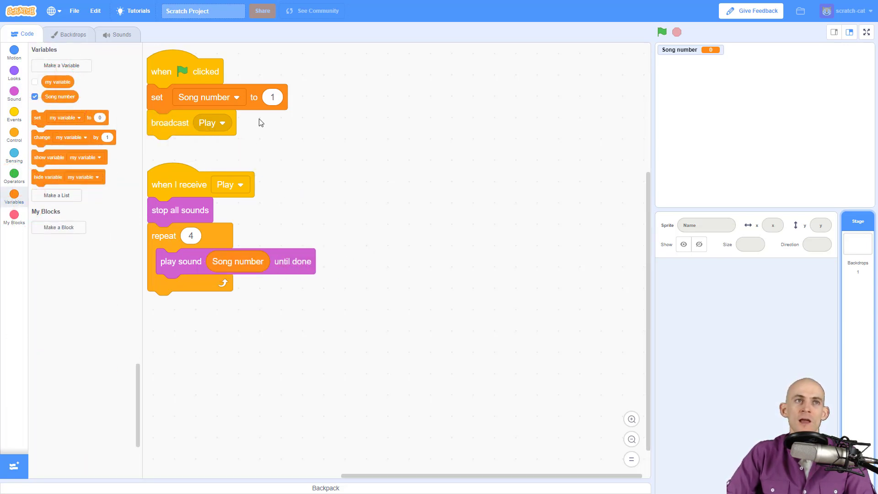
pyautogui.moveTo(216, 100)
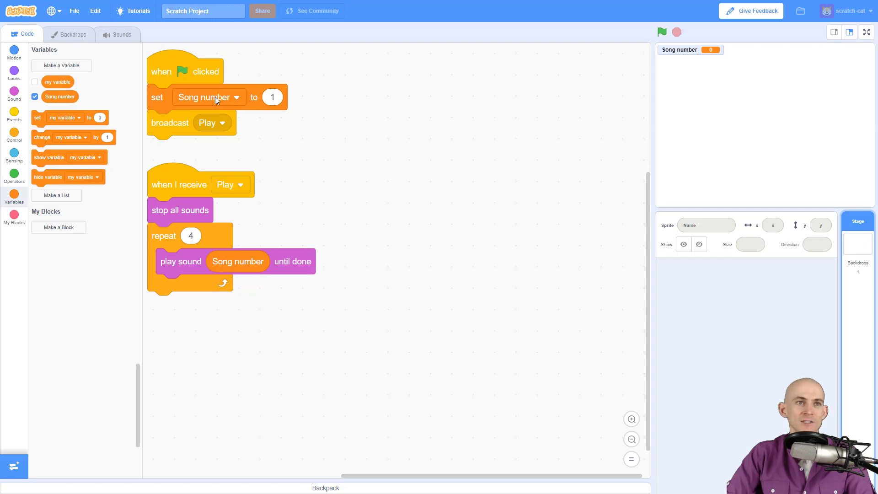
pyautogui.moveTo(287, 204)
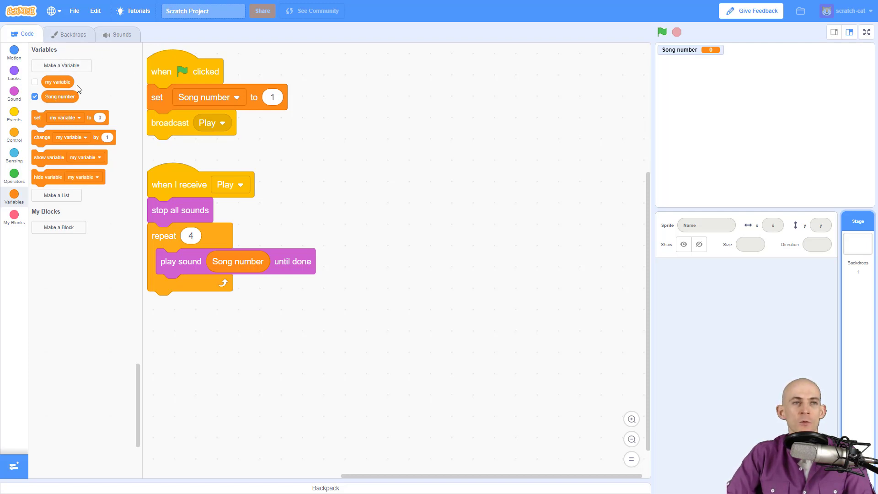
# Glance at the stage's Sounds tab and return to the Code tab.
pyautogui.click(117, 34)
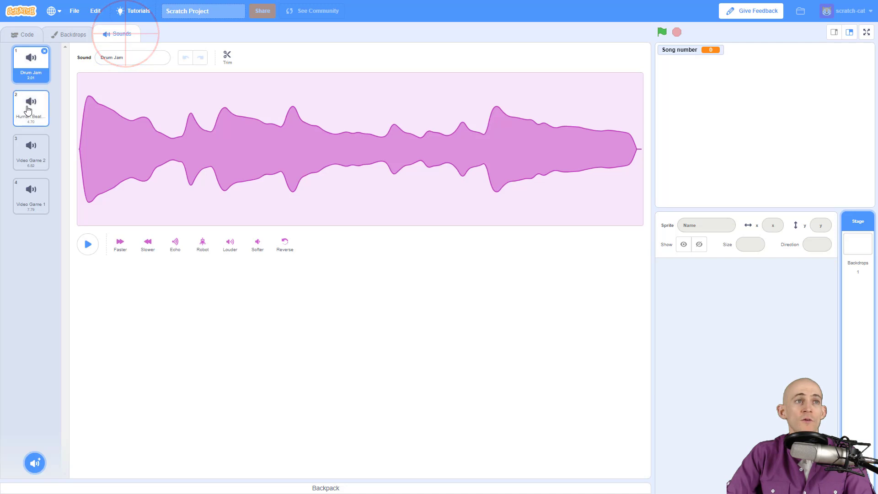
pyautogui.click(22, 35)
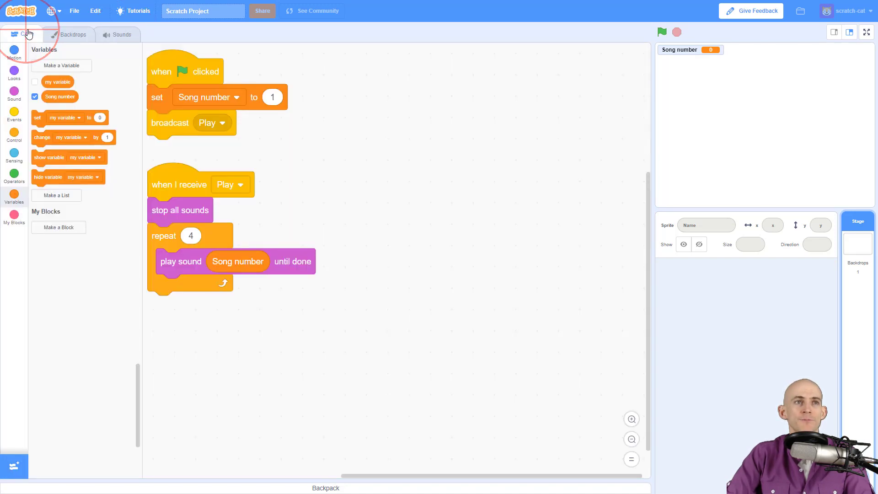
pyautogui.moveTo(194, 234)
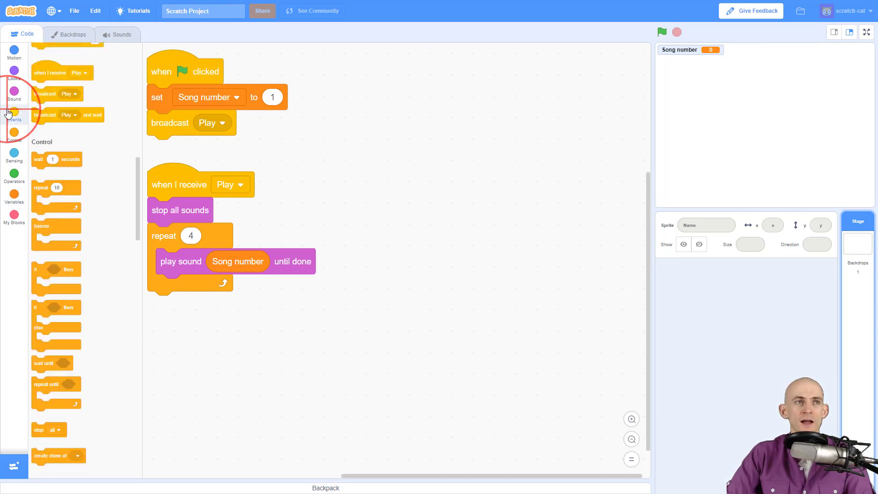
# End the Play script with a broadcast of a new message named Next song.
pyautogui.click(13, 115)
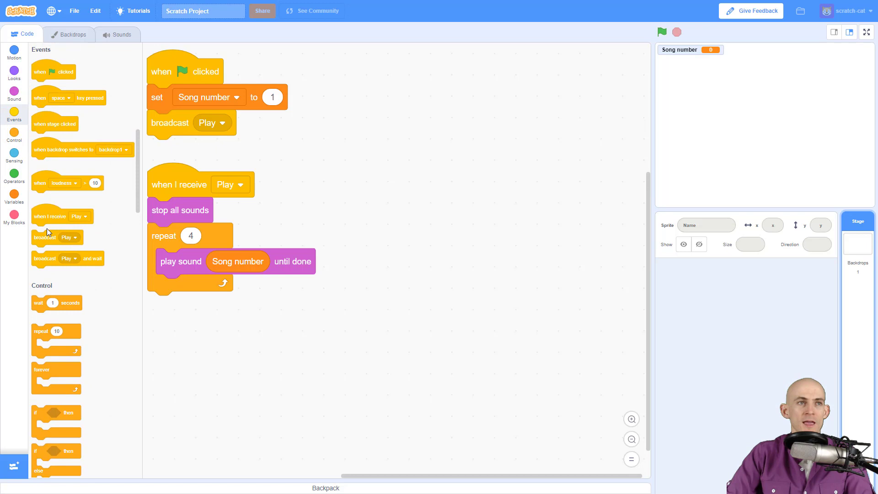
pyautogui.moveTo(57, 237); pyautogui.dragTo(193, 303)
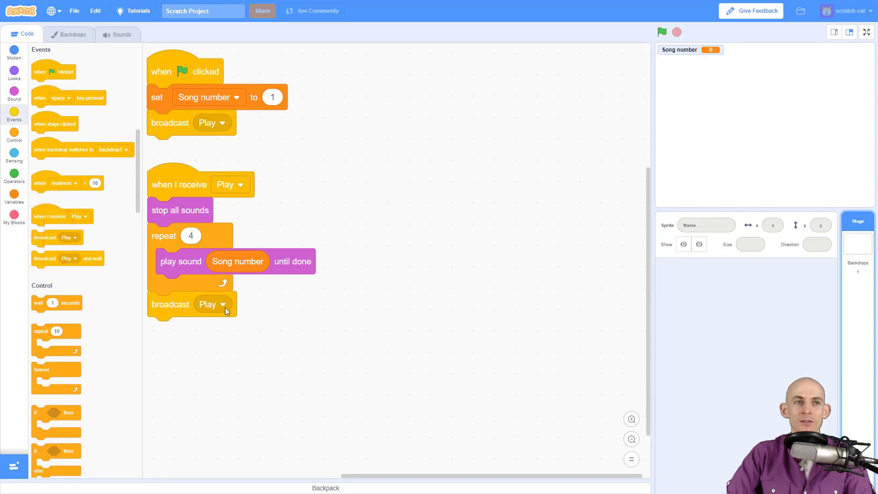
pyautogui.click(223, 304)
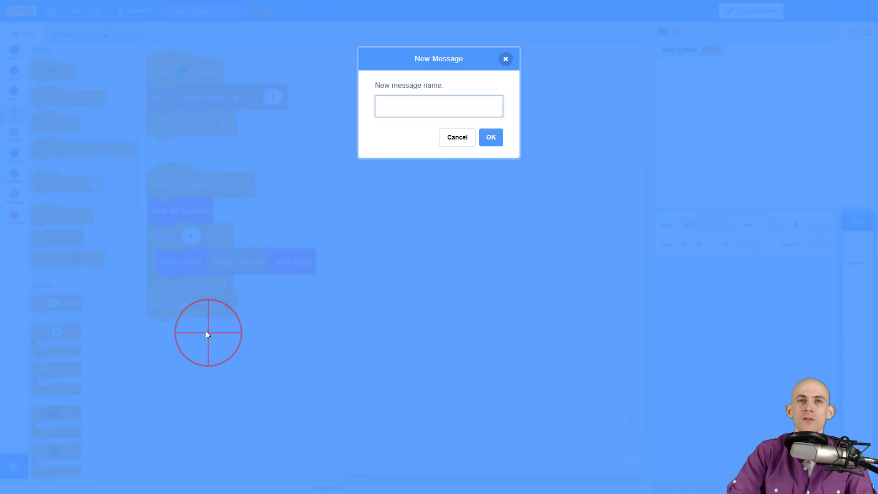
pyautogui.write('Next')
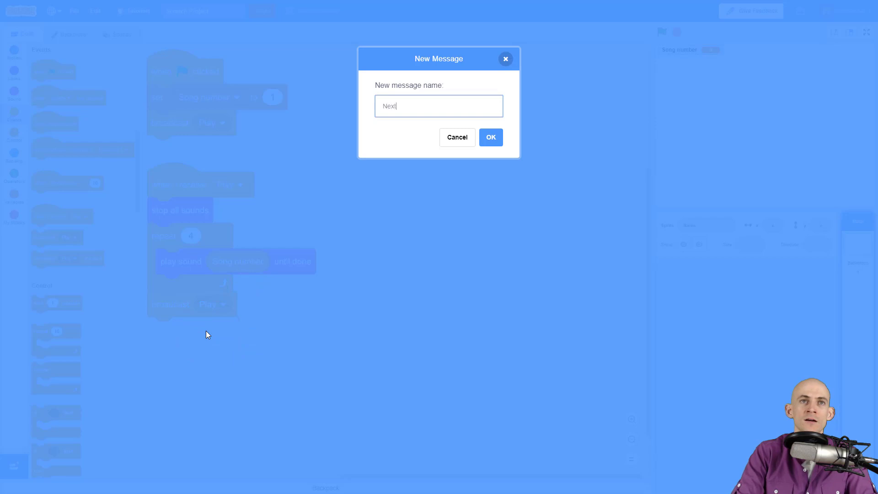
pyautogui.click(490, 137)
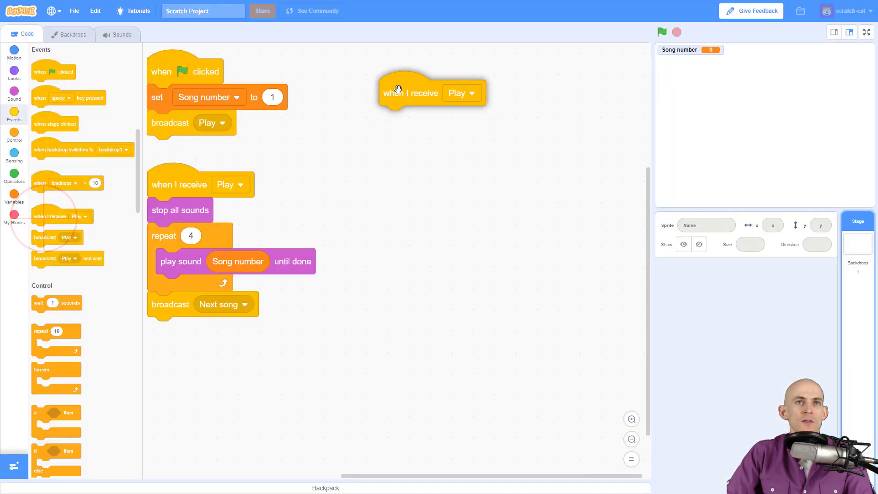
# Make the new hat receive Next song and have its change block adjust Song number by 1.
pyautogui.click(461, 93)
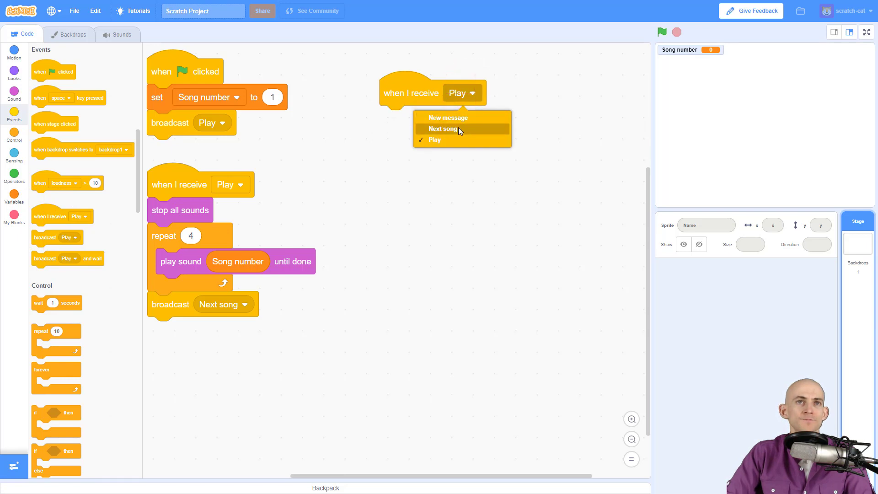
pyautogui.click(441, 129)
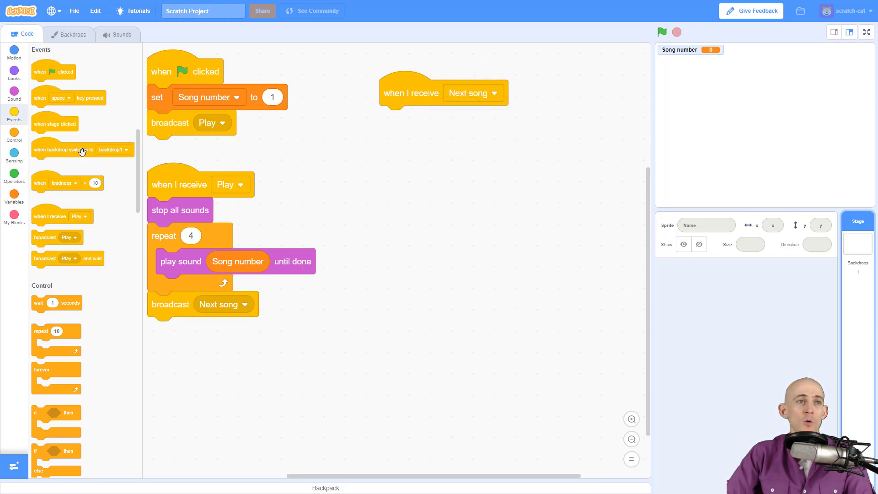
pyautogui.moveTo(56, 189)
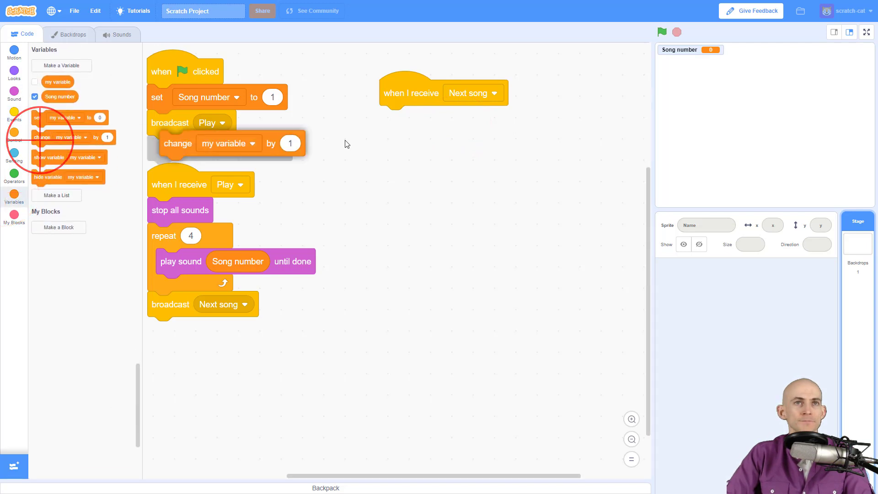
pyautogui.click(472, 118)
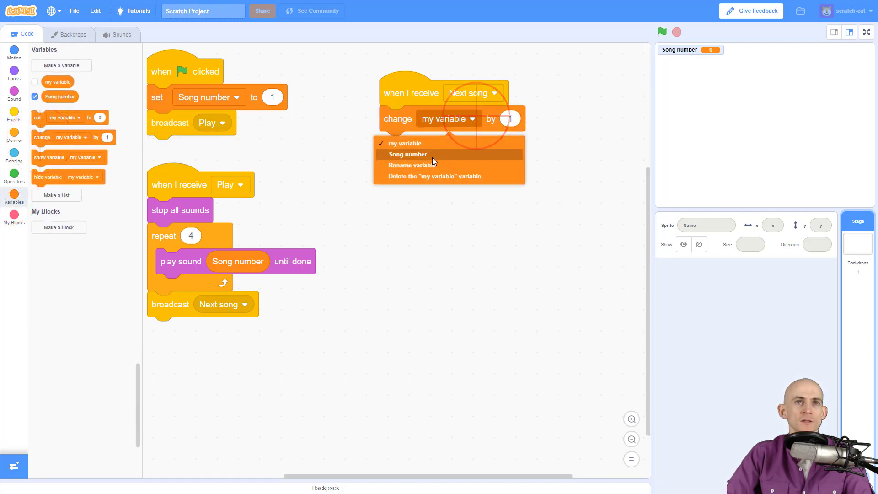
pyautogui.click(408, 153)
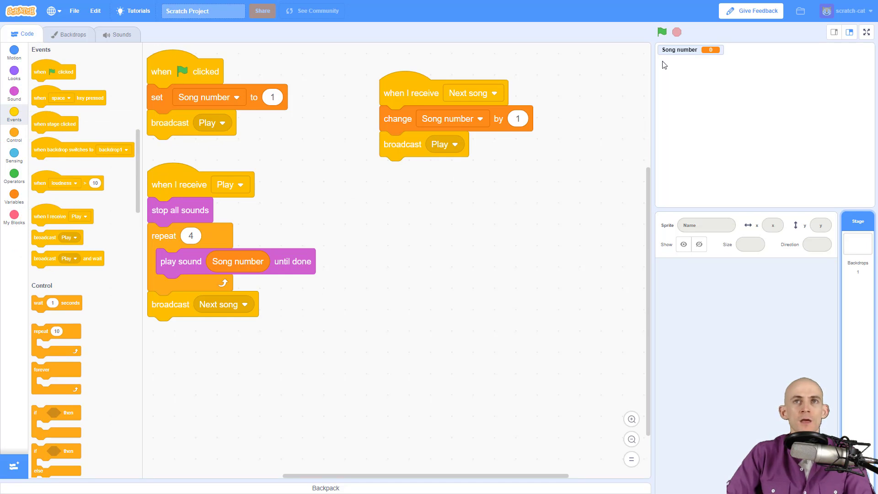
# Run the project with the green flag to test, then stop it with the red stop sign.
pyautogui.click(661, 32)
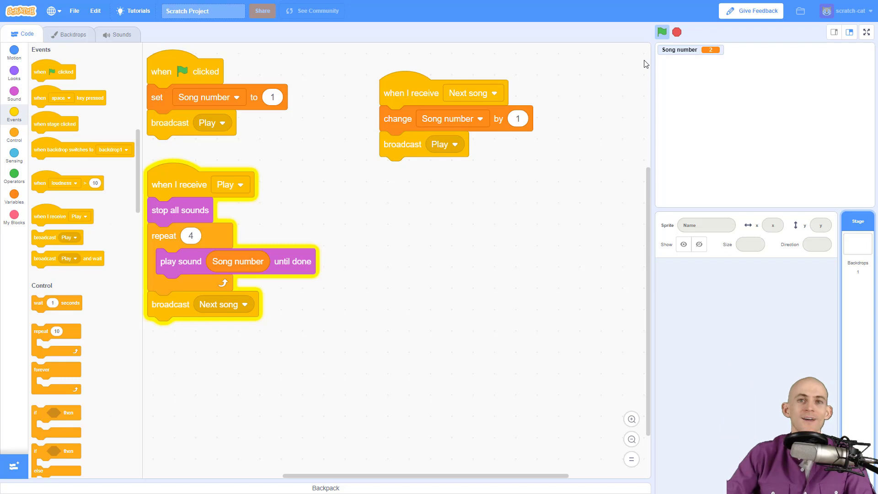
pyautogui.moveTo(209, 310)
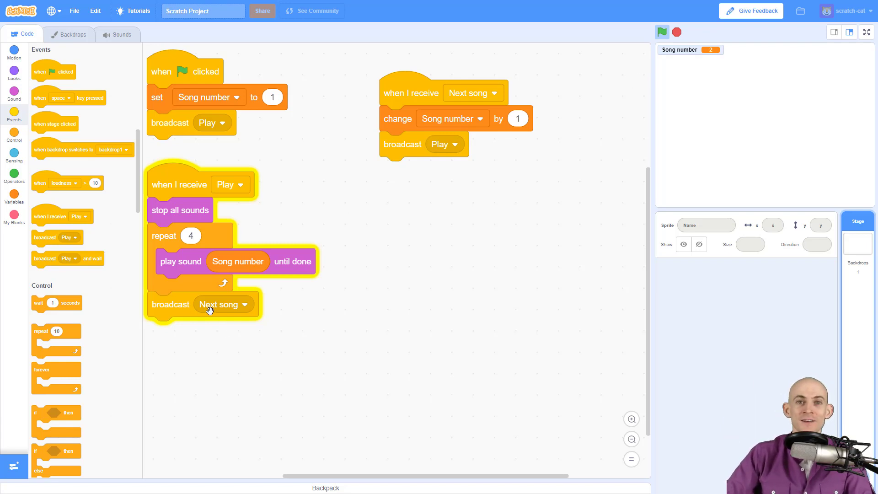
pyautogui.moveTo(153, 272)
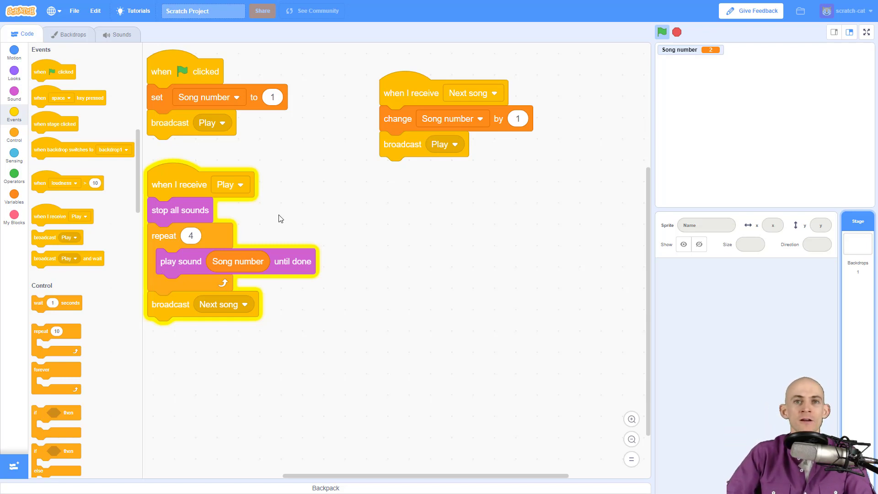
pyautogui.click(663, 32)
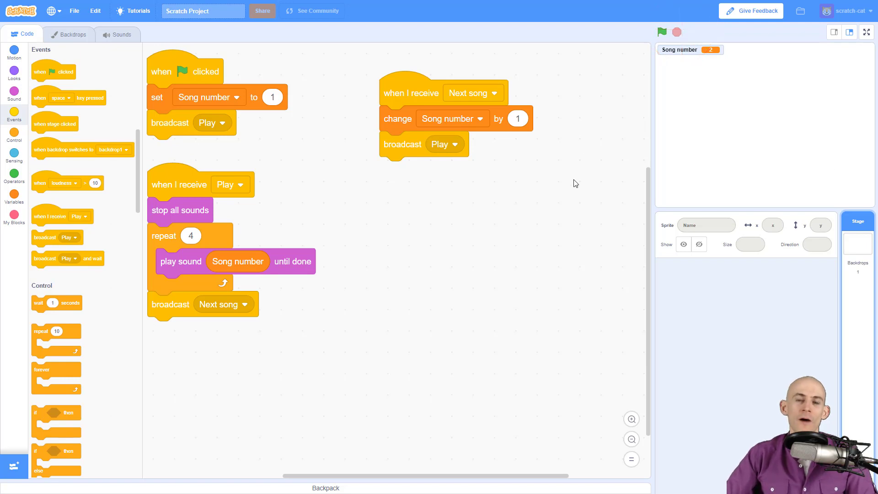
pyautogui.moveTo(522, 156)
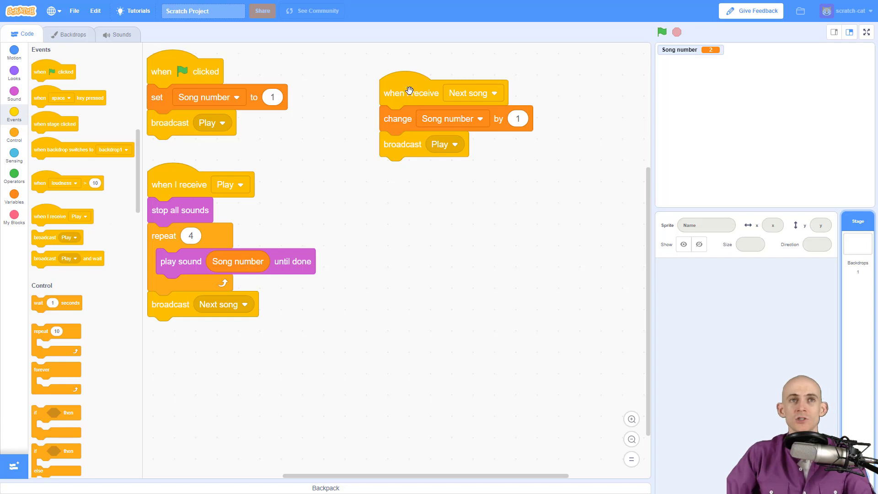
# Duplicate the Next song script into a Previous song receiver changing Song number by -1.
pyautogui.rightClick(411, 92)
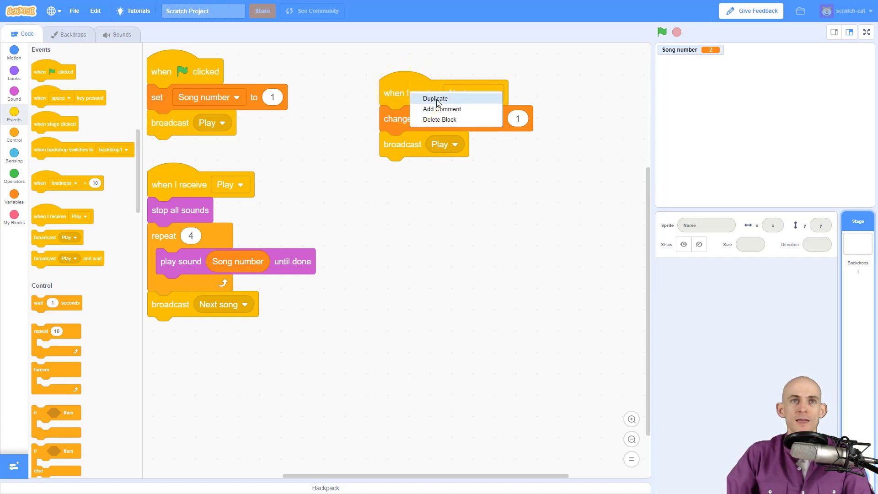
pyautogui.click(435, 99)
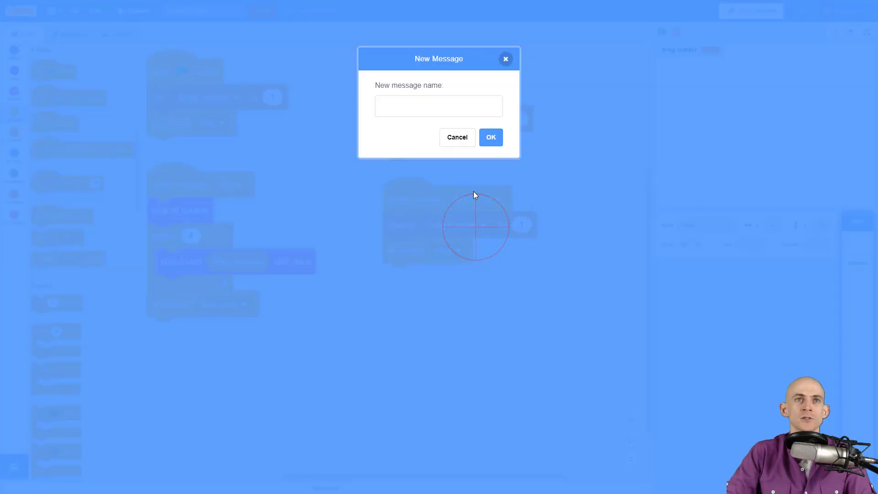
pyautogui.click(438, 106)
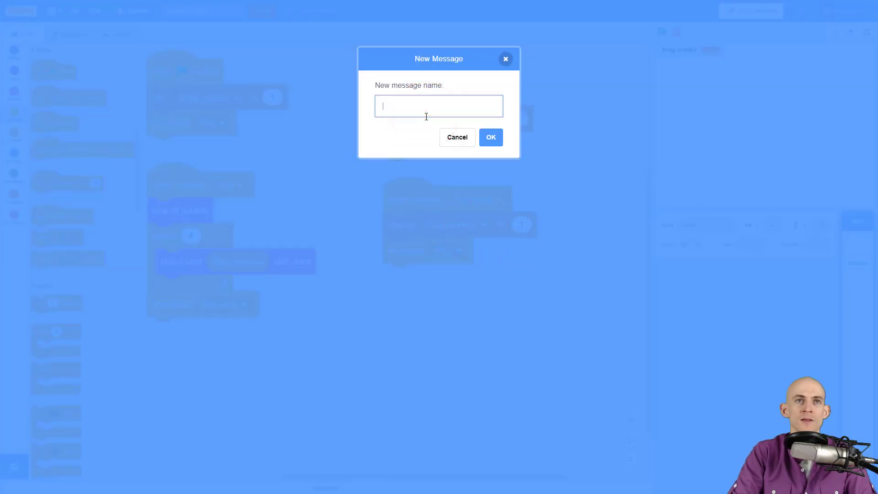
pyautogui.write('Previous')
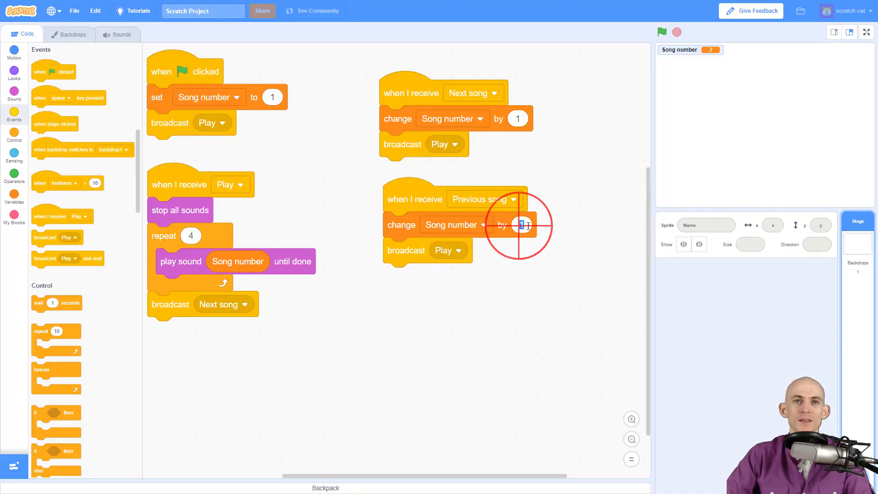
pyautogui.write('-1')
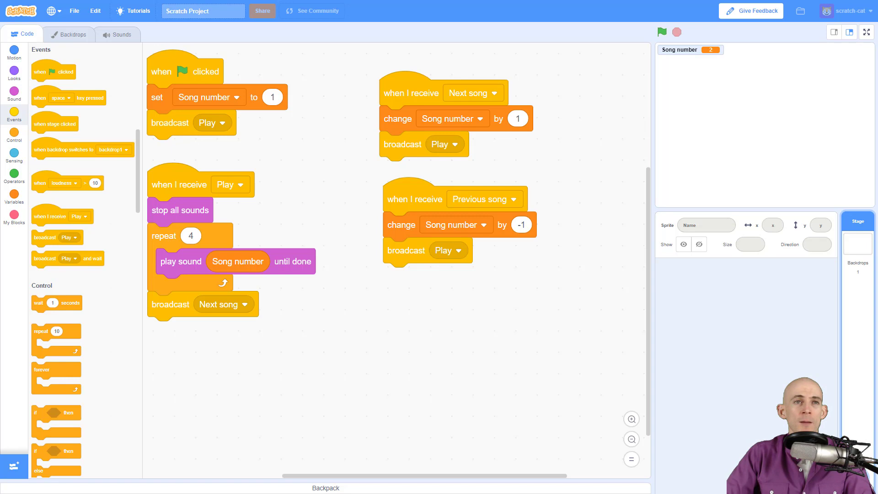
pyautogui.moveTo(45, 216)
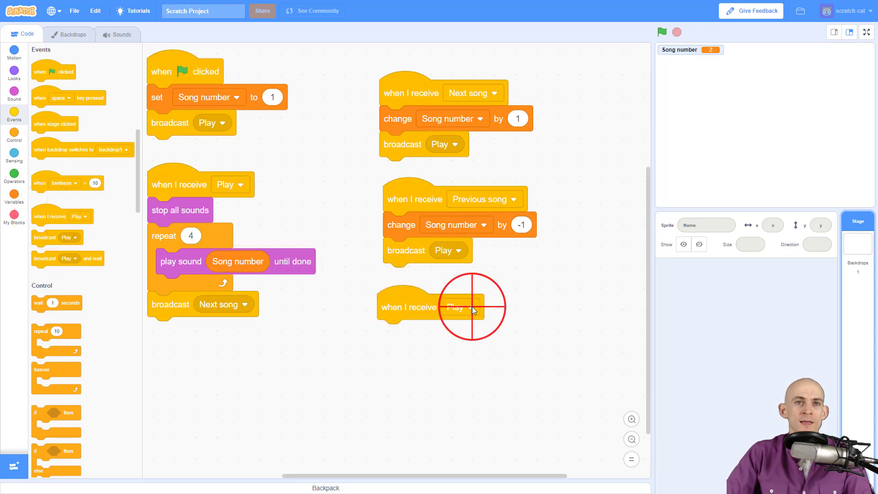
# Create a new message named 'Stop' for the receiver hat.
pyautogui.click(464, 307)
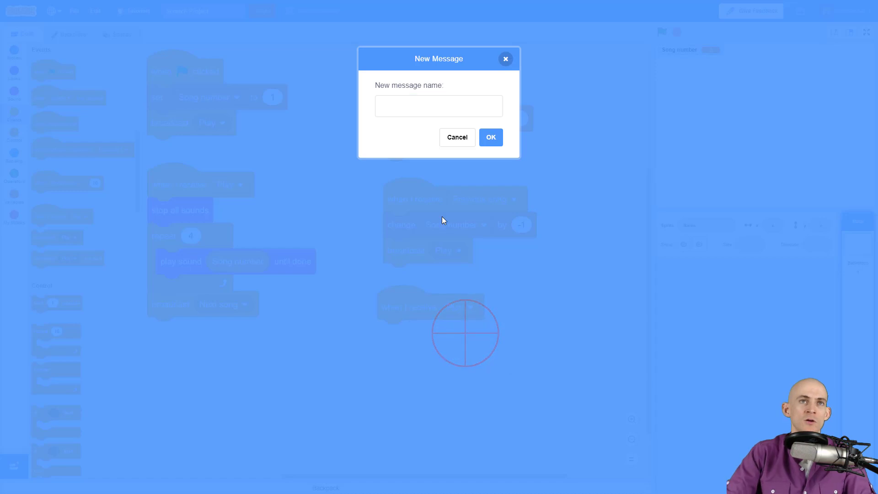
pyautogui.write('Sto')
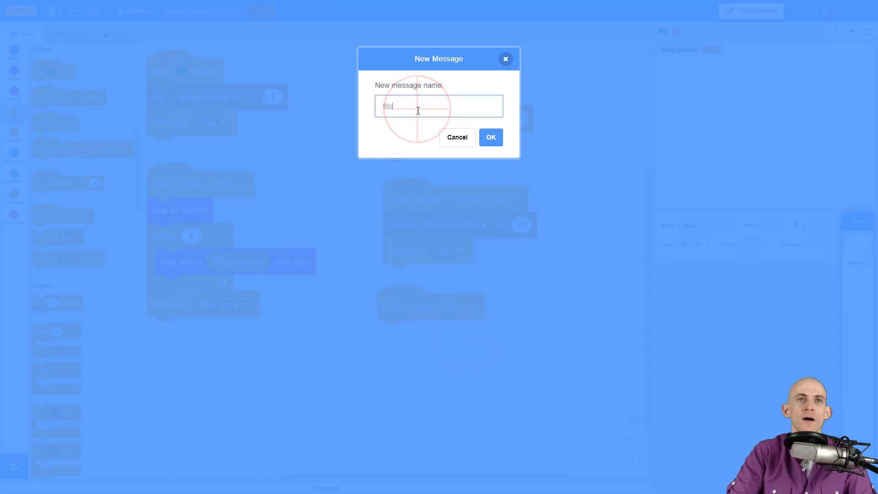
pyautogui.click(490, 137)
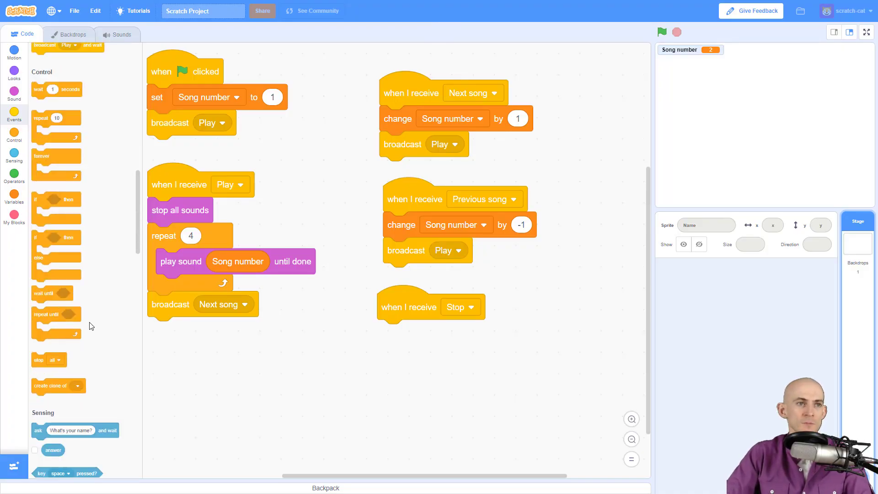
# Under the Stop receiver, stop other scripts in sprite and then stop all sounds.
pyautogui.moveTo(47, 359); pyautogui.dragTo(404, 345)
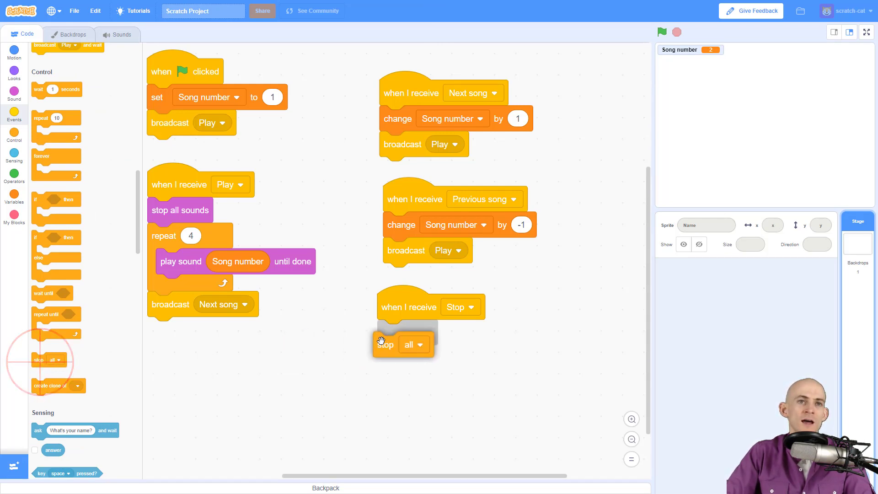
pyautogui.click(422, 333)
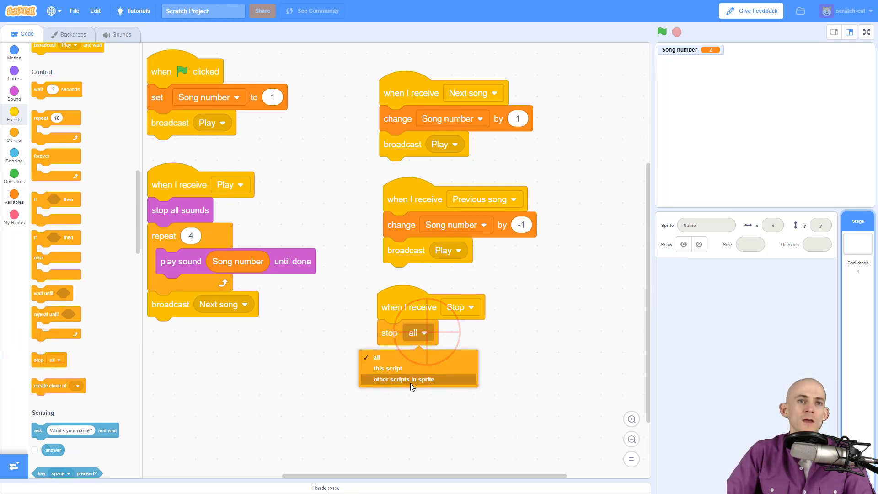
pyautogui.click(404, 379)
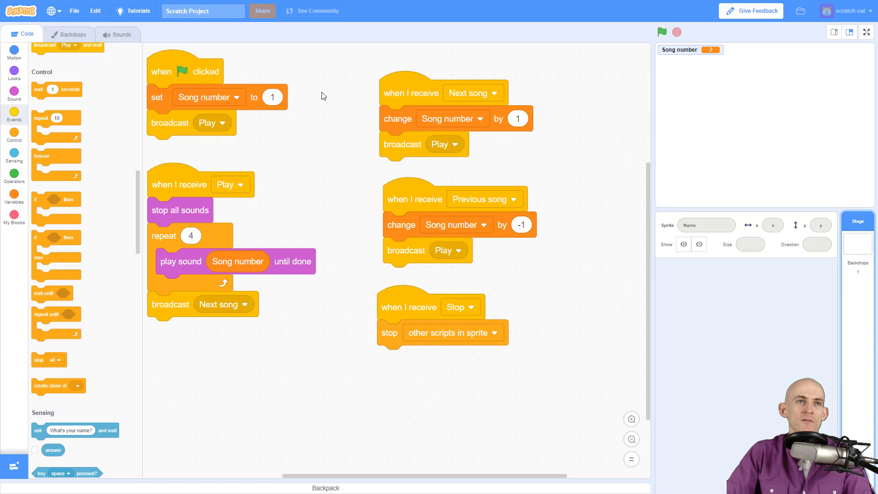
pyautogui.moveTo(126, 194)
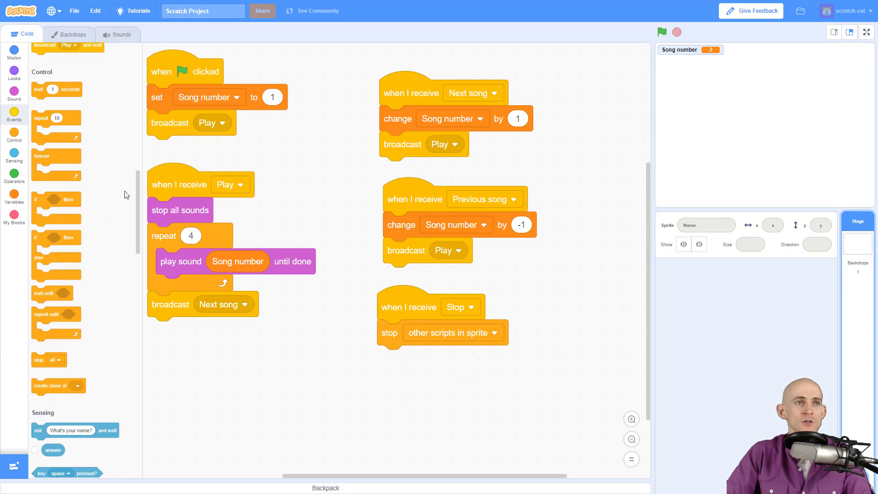
pyautogui.click(14, 92)
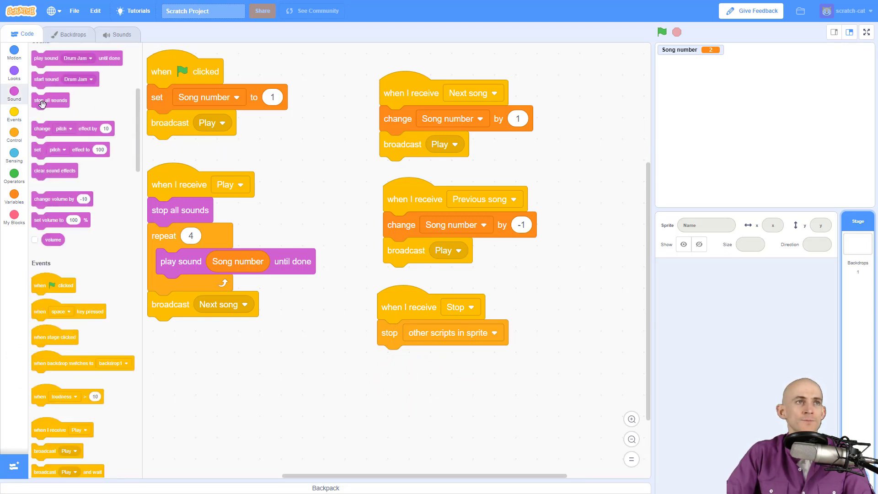
pyautogui.moveTo(50, 100); pyautogui.dragTo(409, 358)
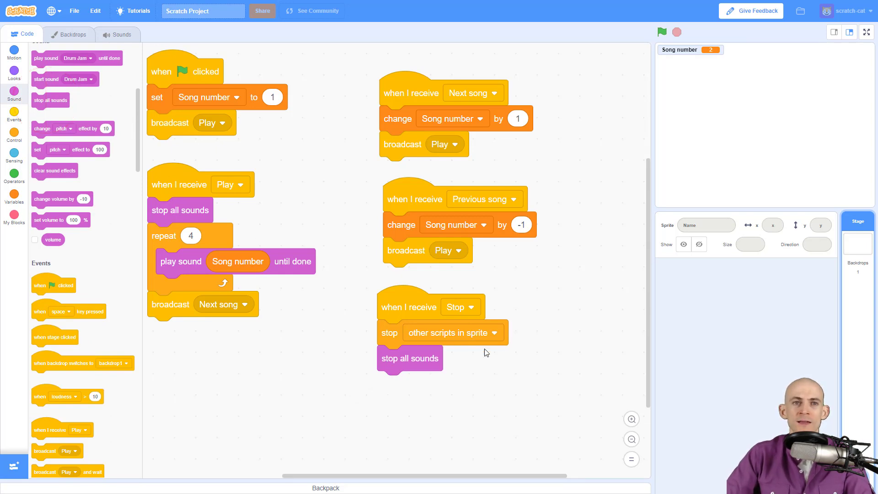
pyautogui.moveTo(404, 318)
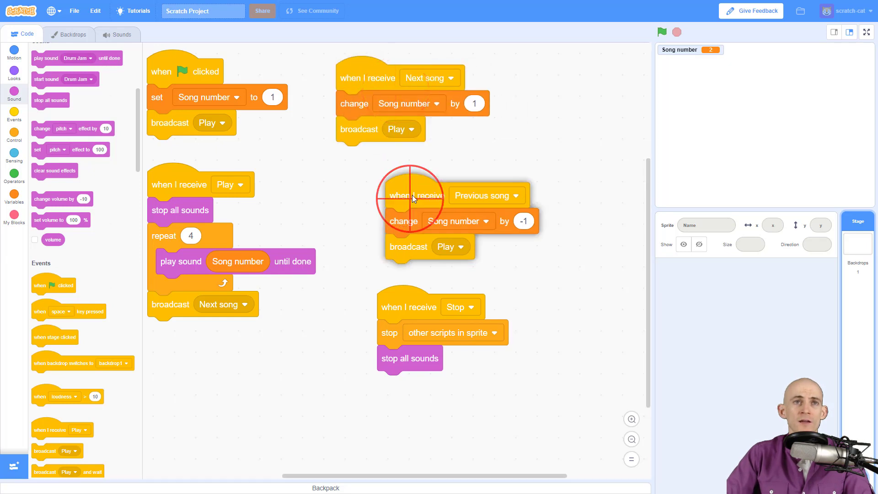
# Make a key script respond to the up arrow and broadcast Play.
pyautogui.moveTo(412, 195); pyautogui.dragTo(568, 83)
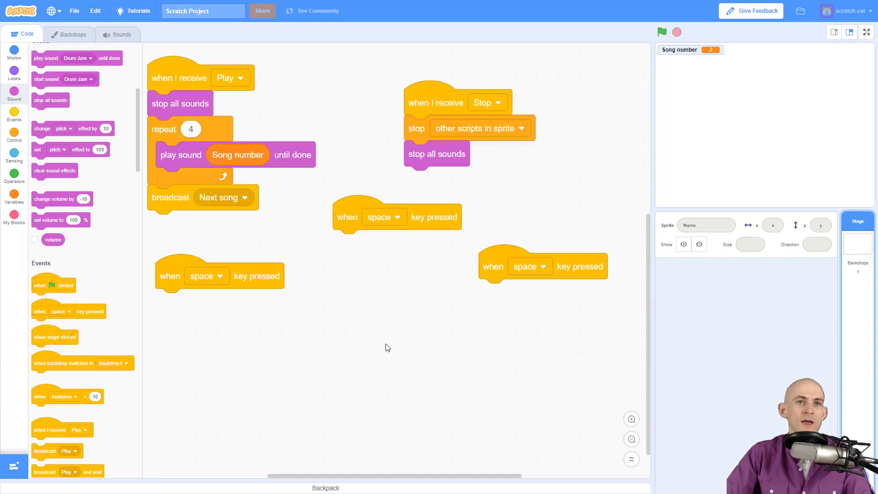
pyautogui.click(383, 218)
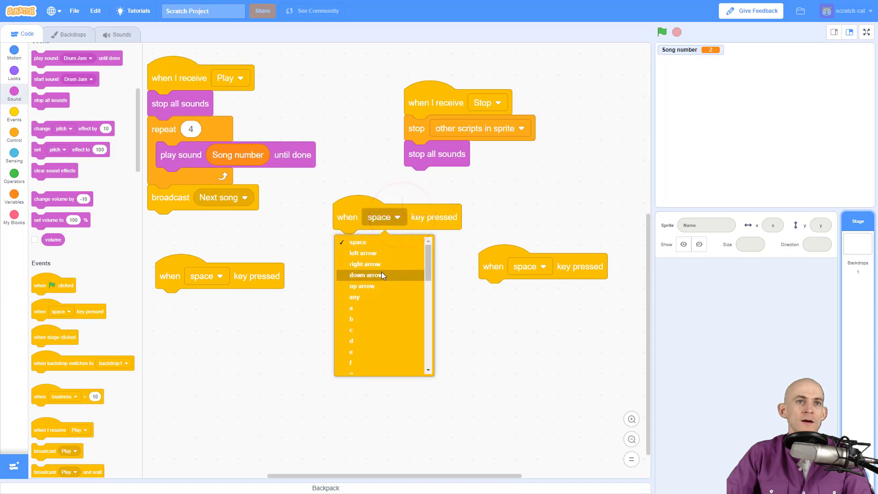
pyautogui.click(362, 285)
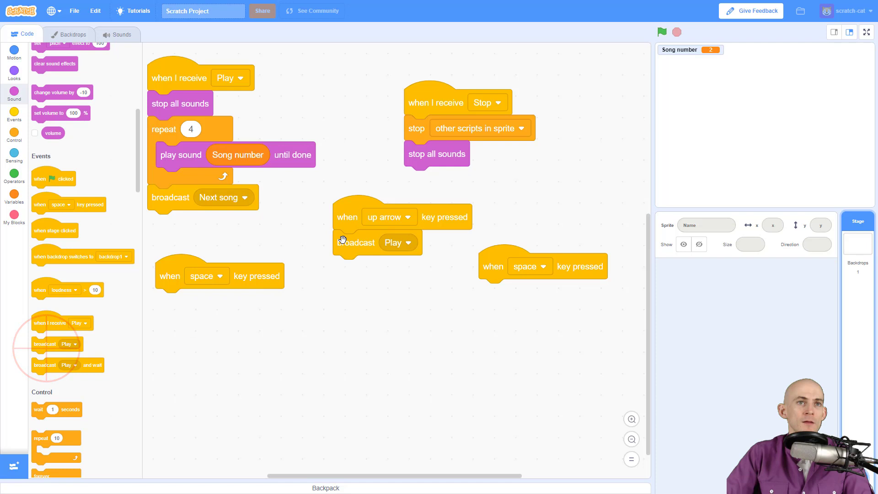
pyautogui.moveTo(45, 343); pyautogui.dragTo(179, 313)
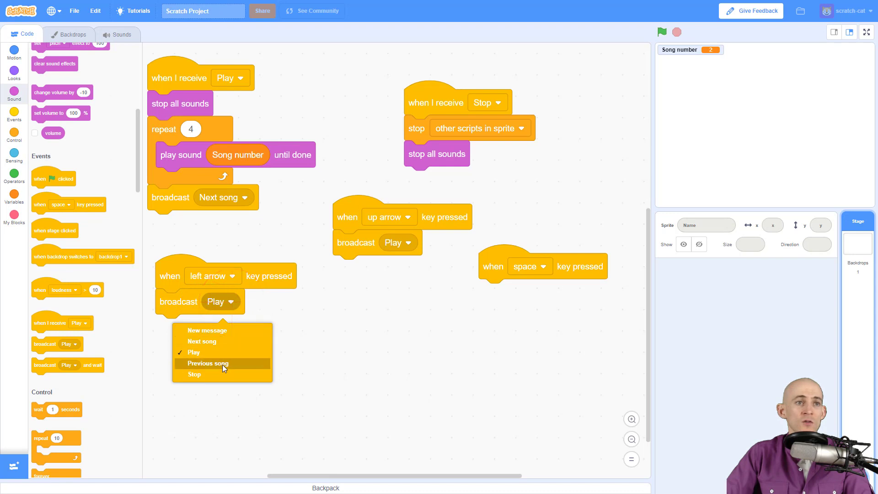
# Set left arrow to Previous song, right arrow to Next song and down arrow to Stop.
pyautogui.click(208, 363)
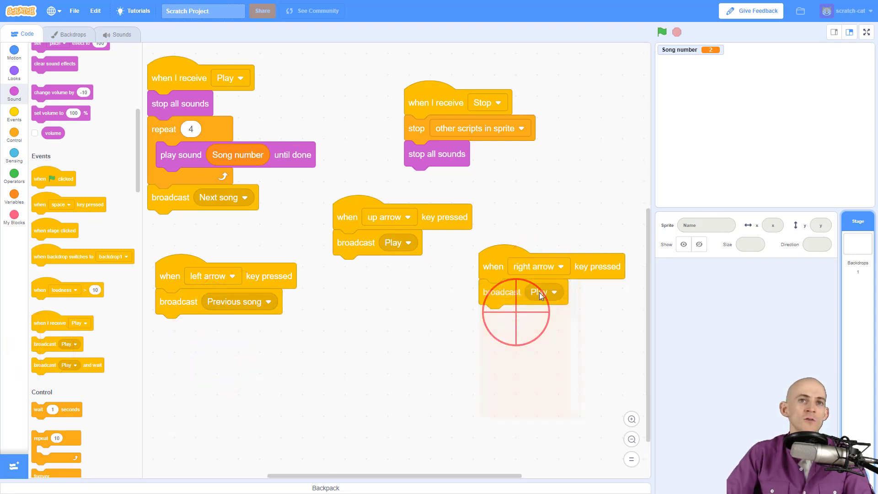
pyautogui.click(542, 292)
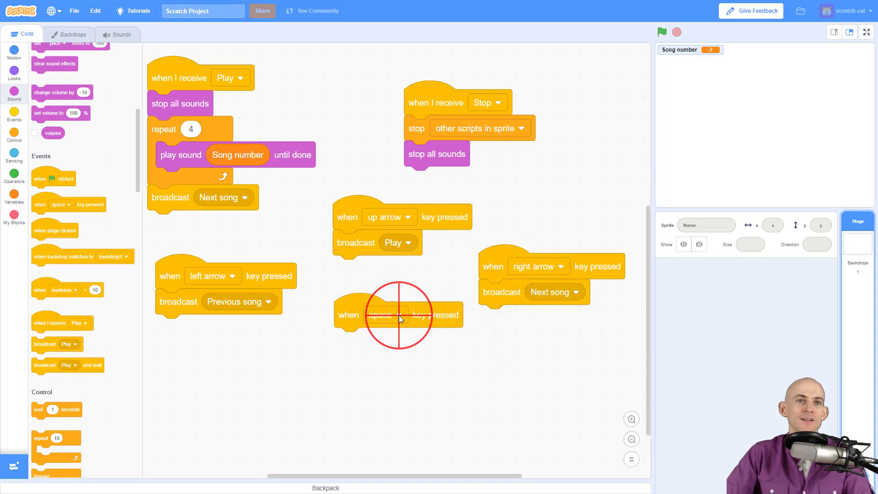
pyautogui.click(384, 314)
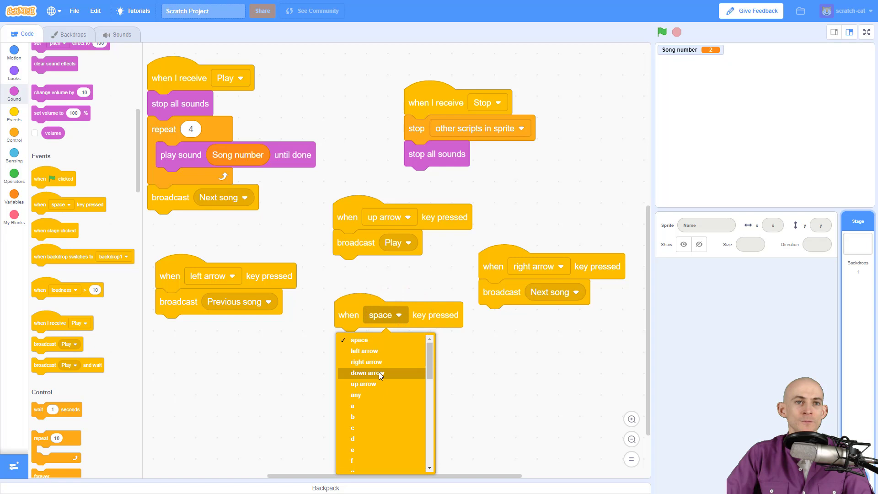
pyautogui.click(366, 373)
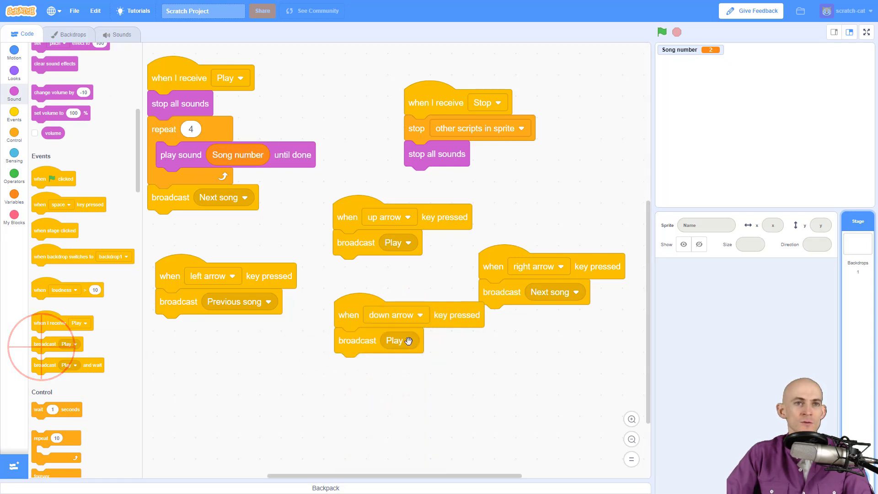
pyautogui.click(400, 340)
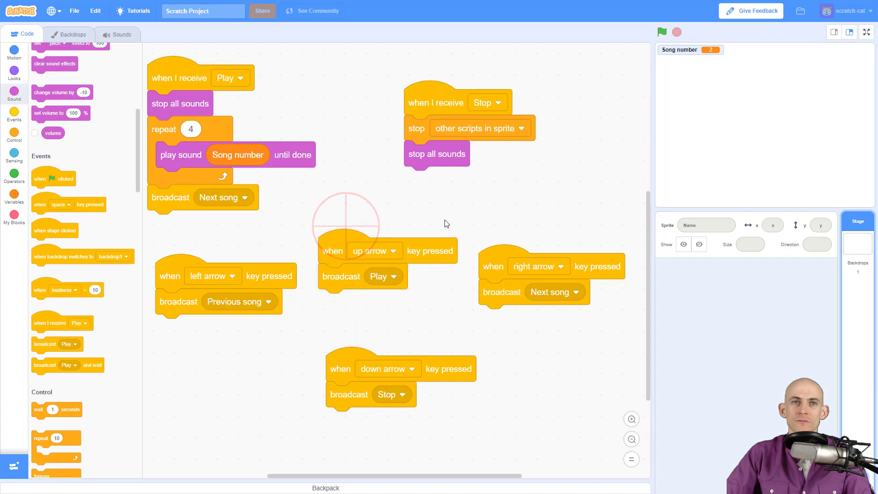
pyautogui.moveTo(624, 101)
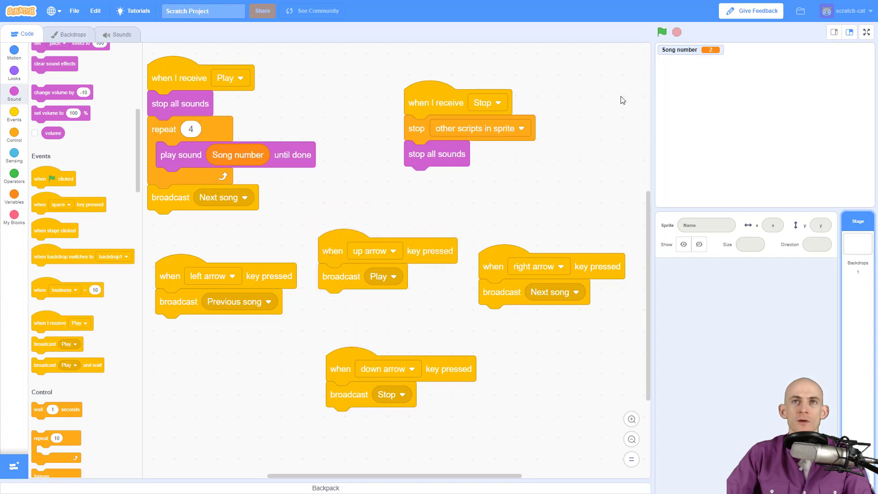
pyautogui.click(662, 31)
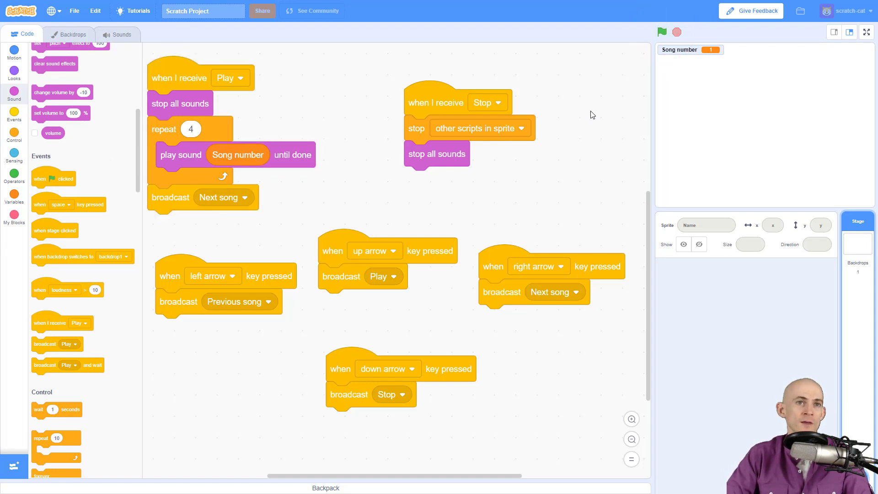
pyautogui.click(661, 32)
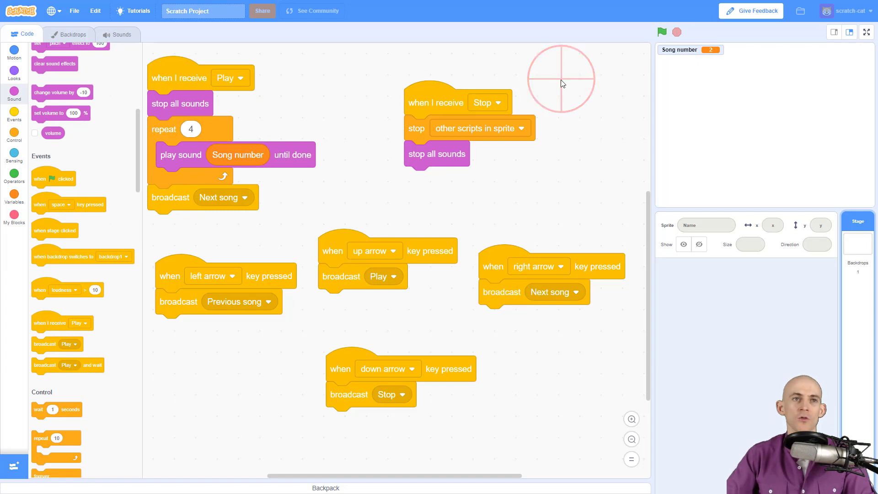
pyautogui.moveTo(431, 321)
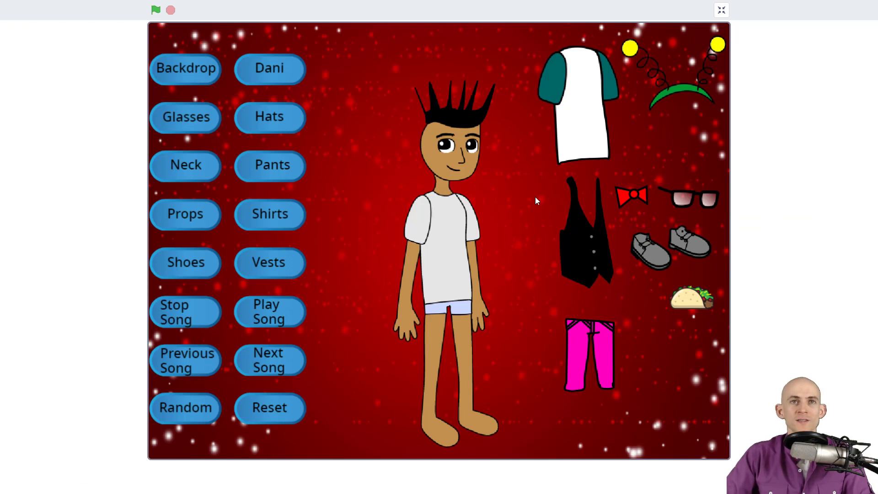
pyautogui.moveTo(539, 204)
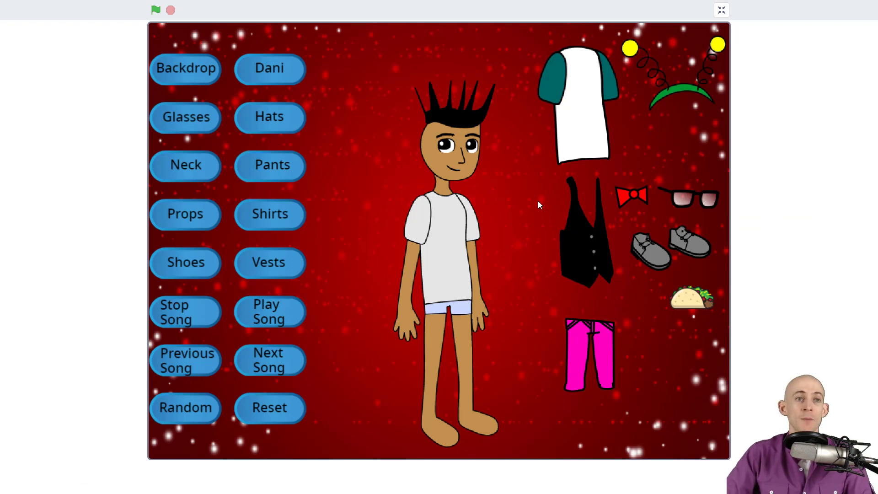
# Run the Character Builder example, leave full screen and show the Next Song Button sprite's code.
pyautogui.click(269, 311)
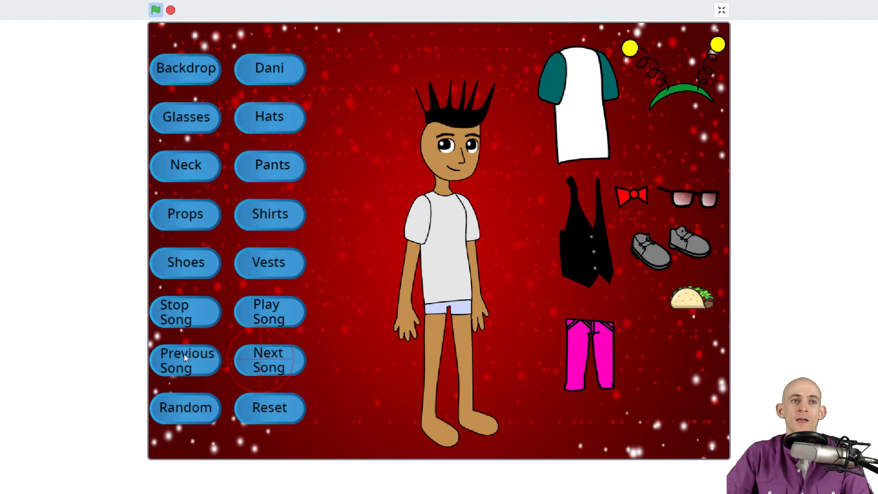
pyautogui.moveTo(177, 333)
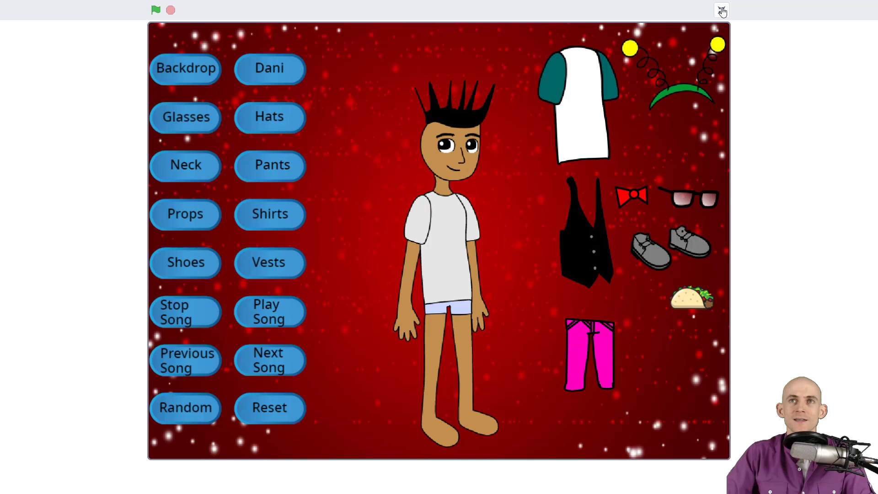
pyautogui.click(722, 11)
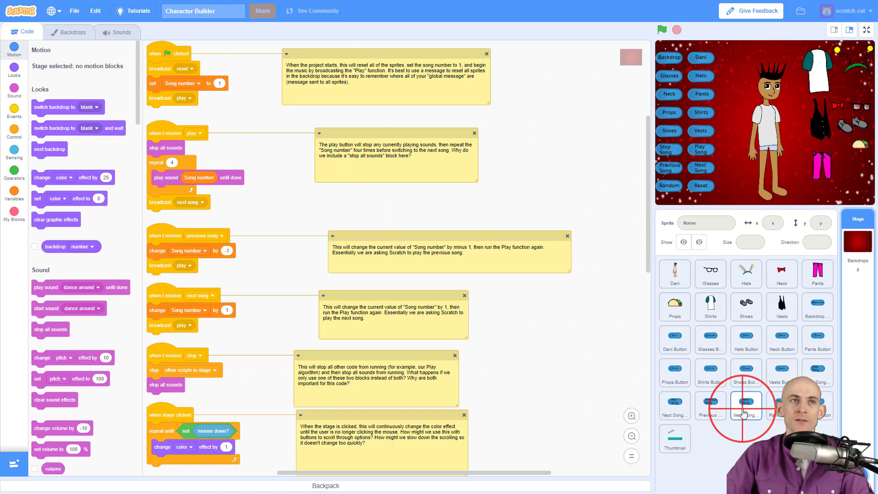
pyautogui.click(745, 405)
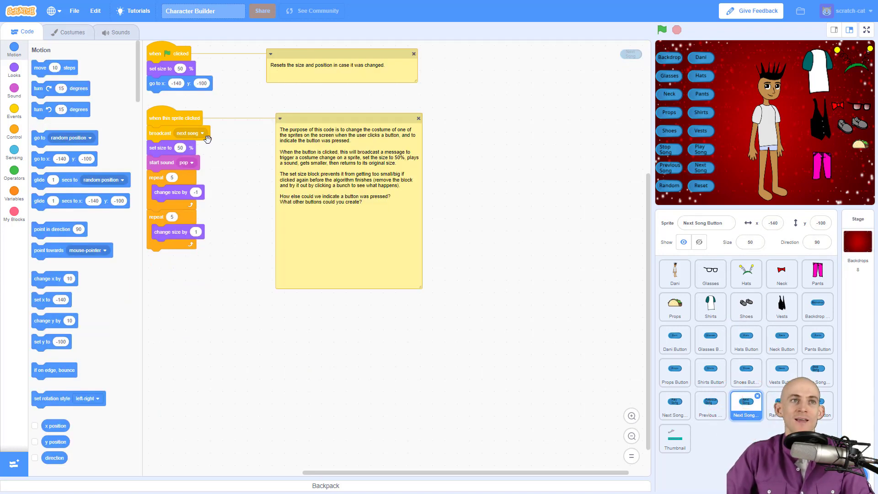